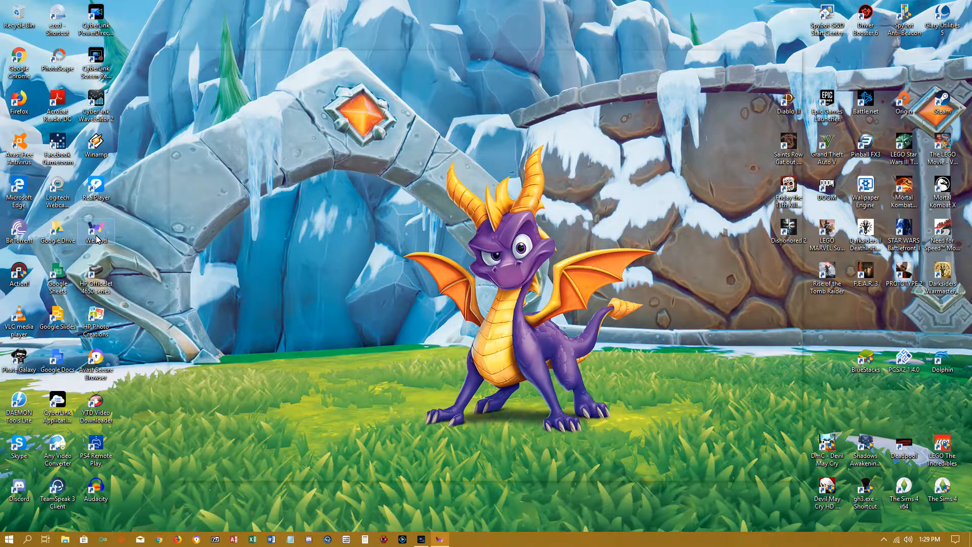
# - Launch WeMod and flip the featured carousel to Hitman 2 and back to Just Cause 4
pyautogui.doubleClick(97, 230)
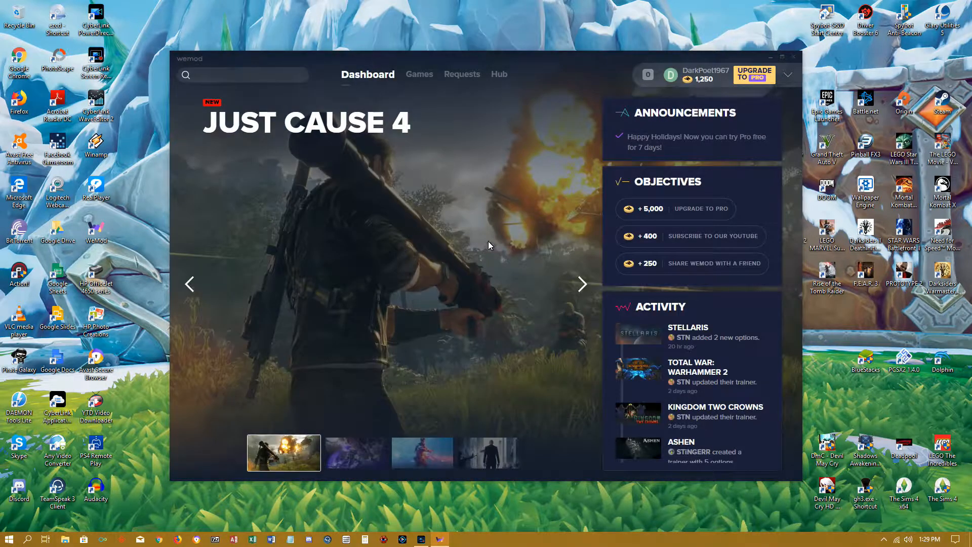
pyautogui.moveTo(534, 267)
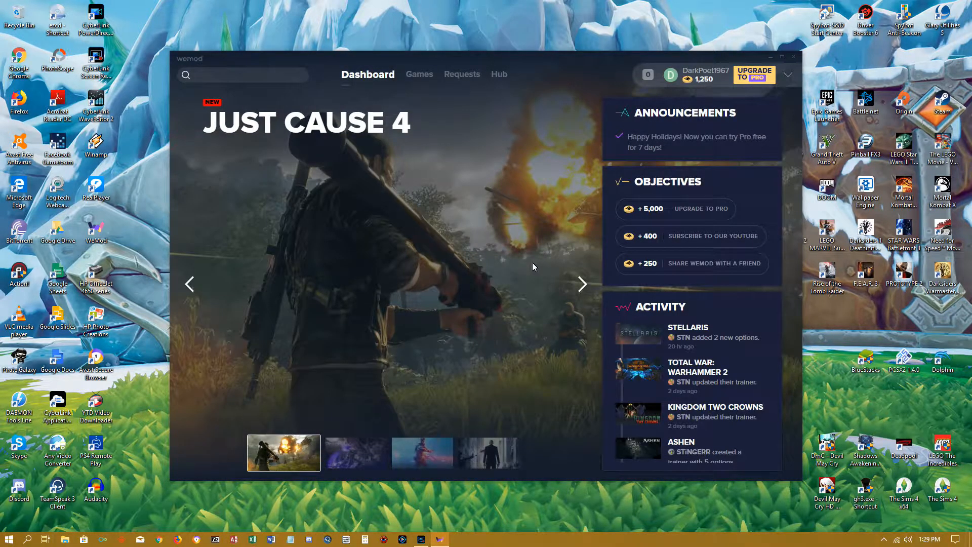
pyautogui.moveTo(453, 209)
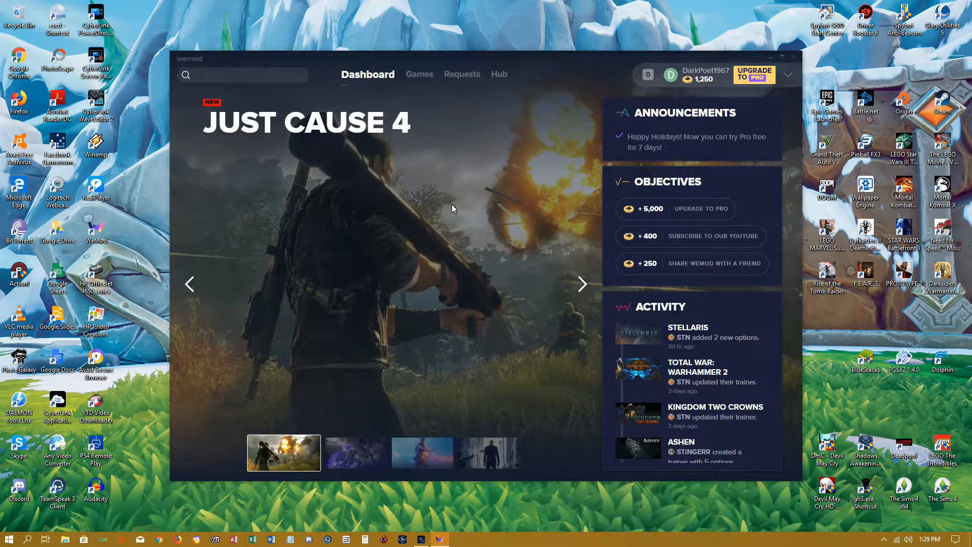
pyautogui.moveTo(419, 74)
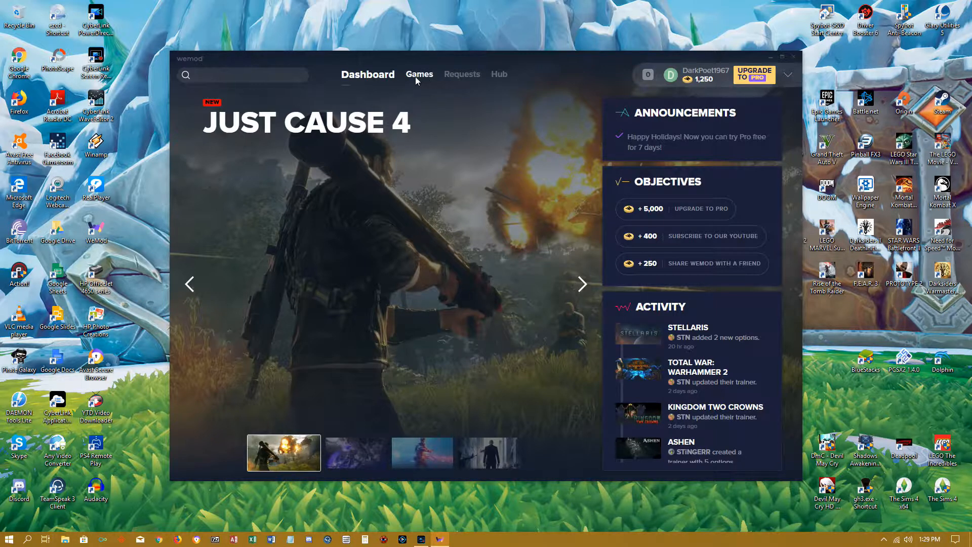
pyautogui.click(471, 453)
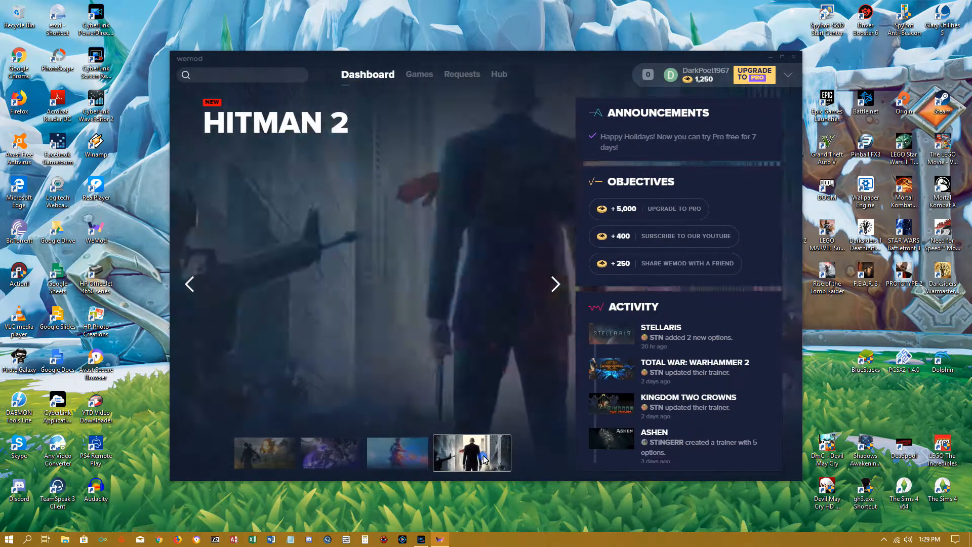
pyautogui.click(283, 452)
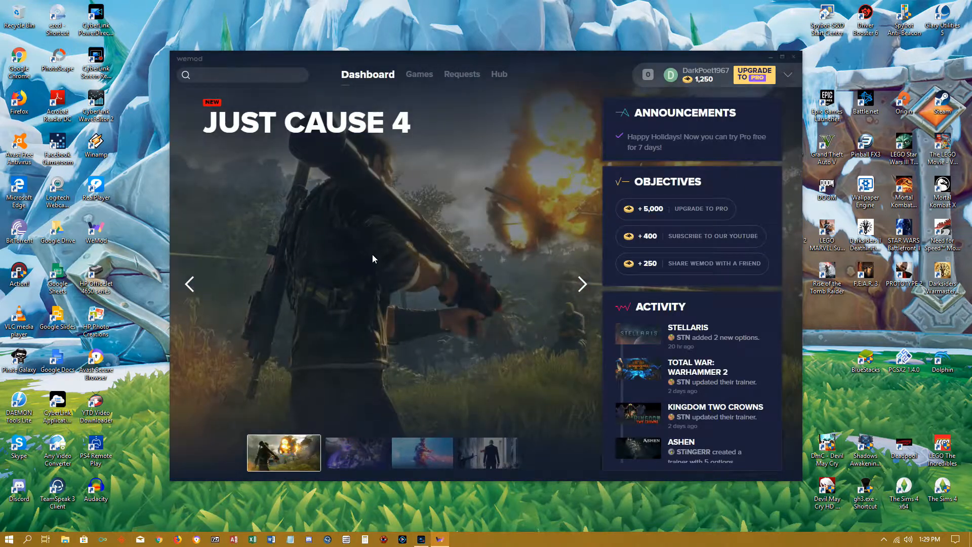
# - Switch to the Games library from the top navigation bar
pyautogui.click(419, 74)
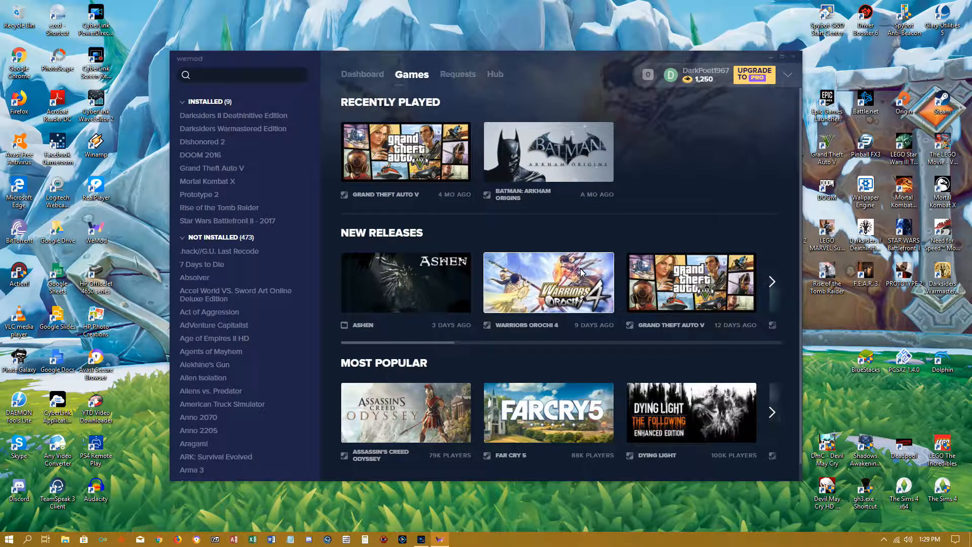
pyautogui.moveTo(588, 363)
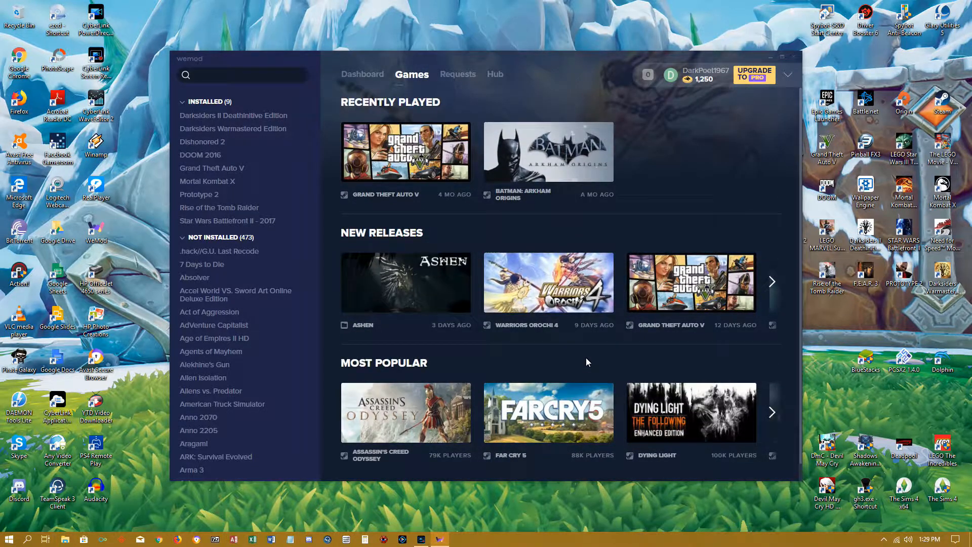
pyautogui.moveTo(575, 165)
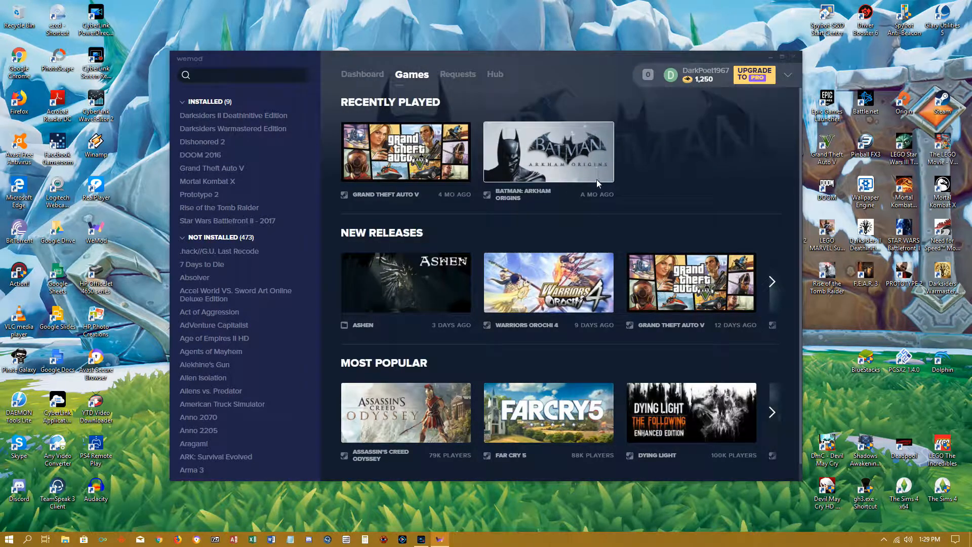
pyautogui.moveTo(599, 189)
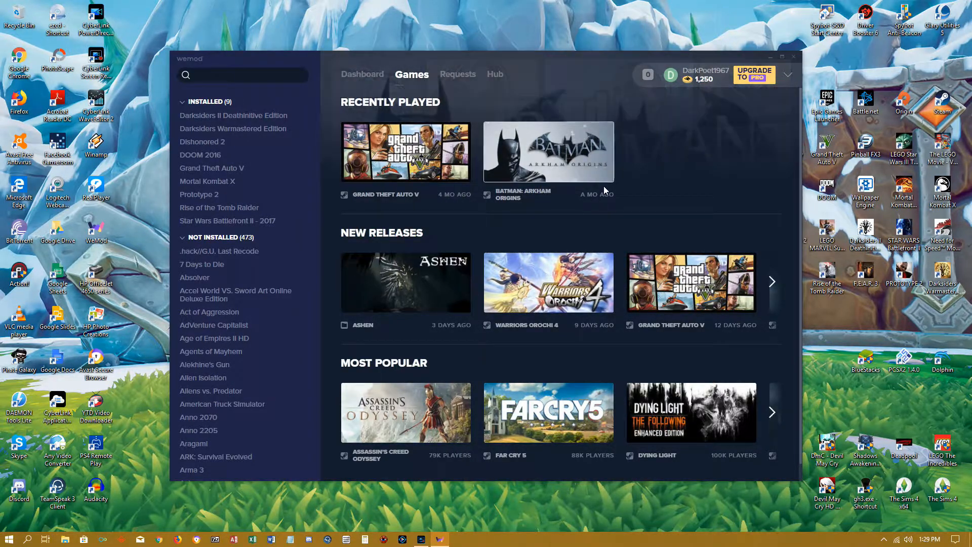
pyautogui.moveTo(559, 154)
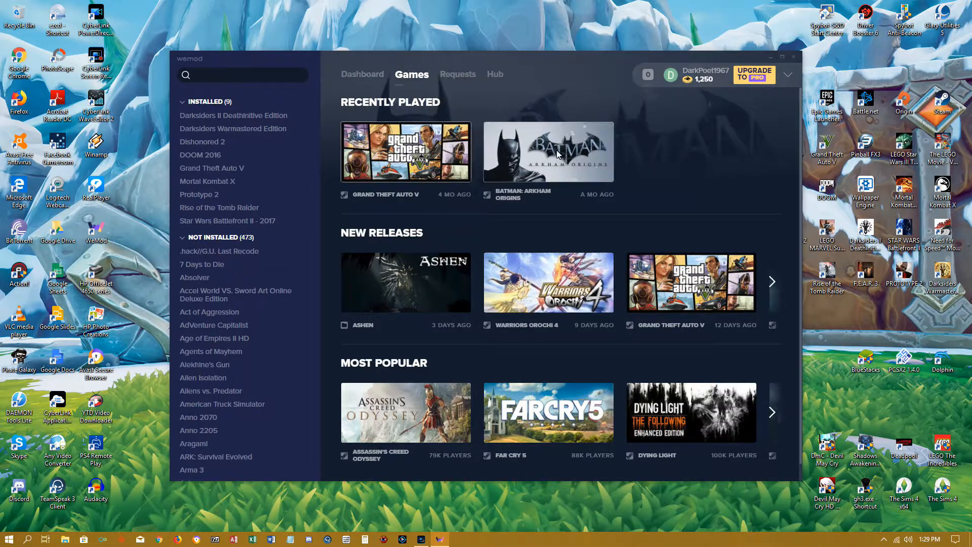
pyautogui.moveTo(483, 90)
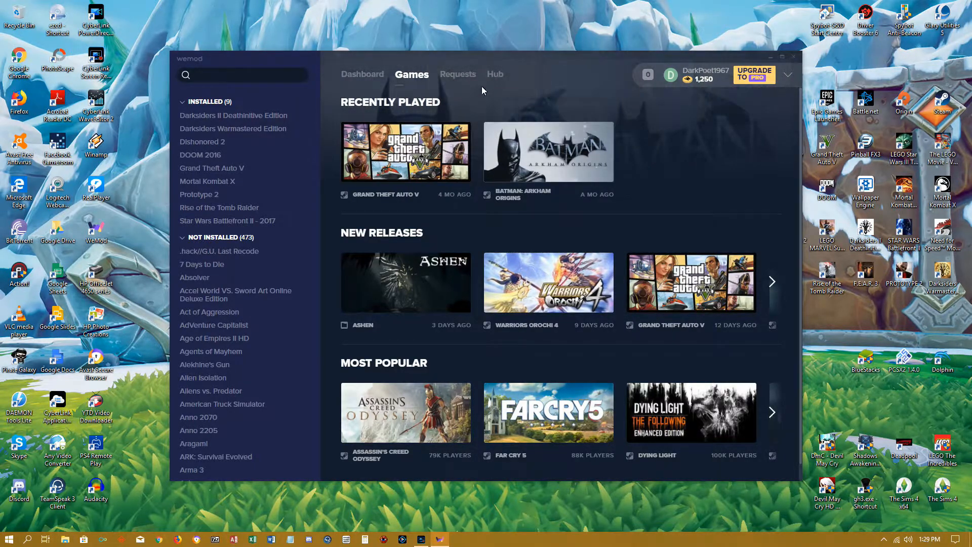
# - Switch to the Requests leaderboard of most-voted new games
pyautogui.click(458, 74)
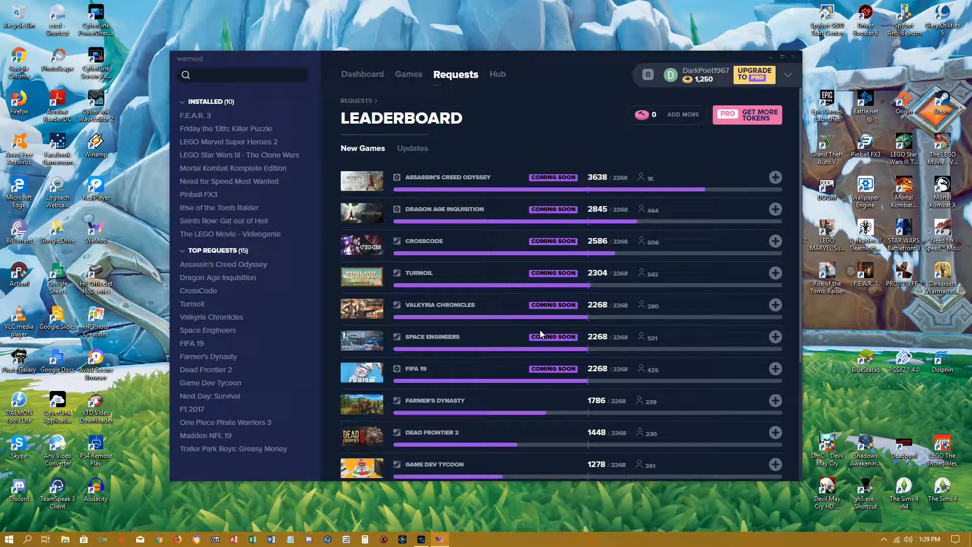
pyautogui.moveTo(494, 277)
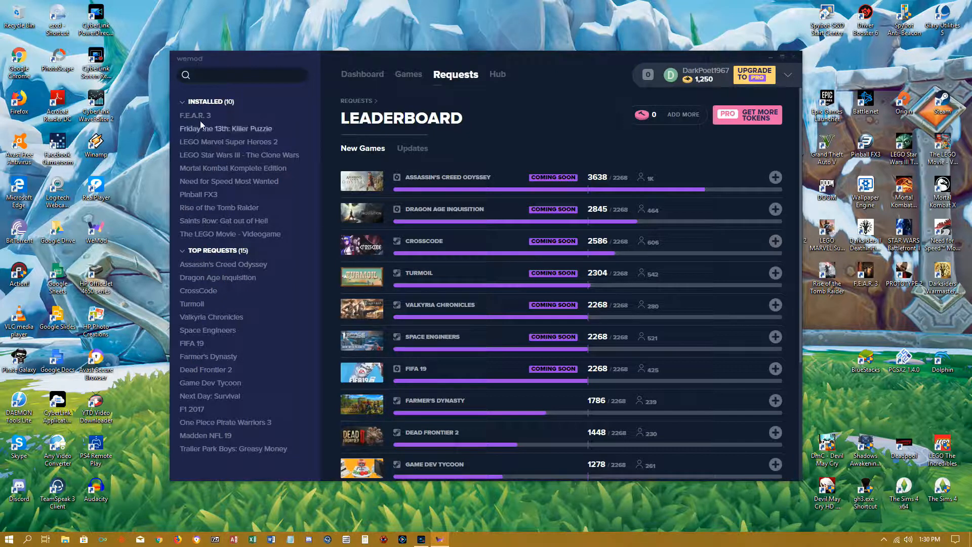
pyautogui.moveTo(267, 233)
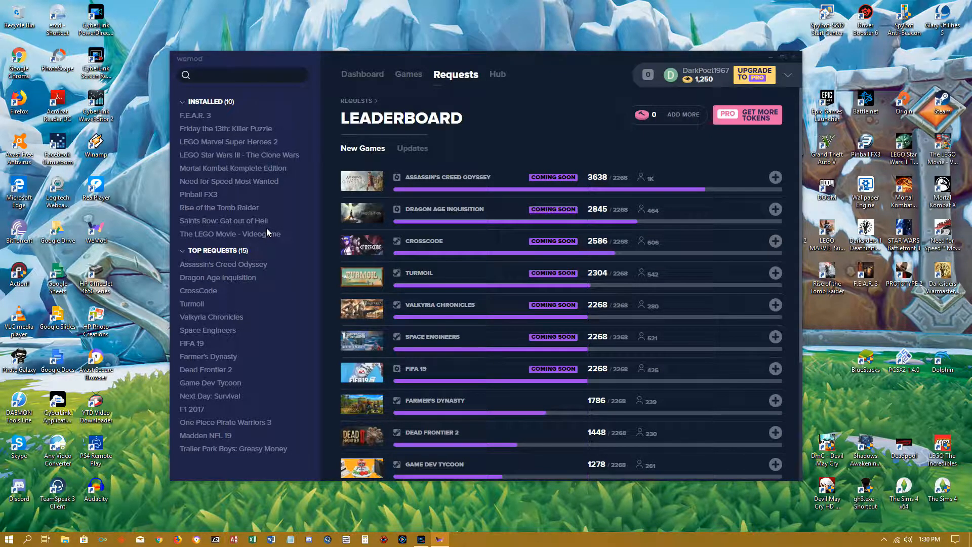
pyautogui.moveTo(555, 191)
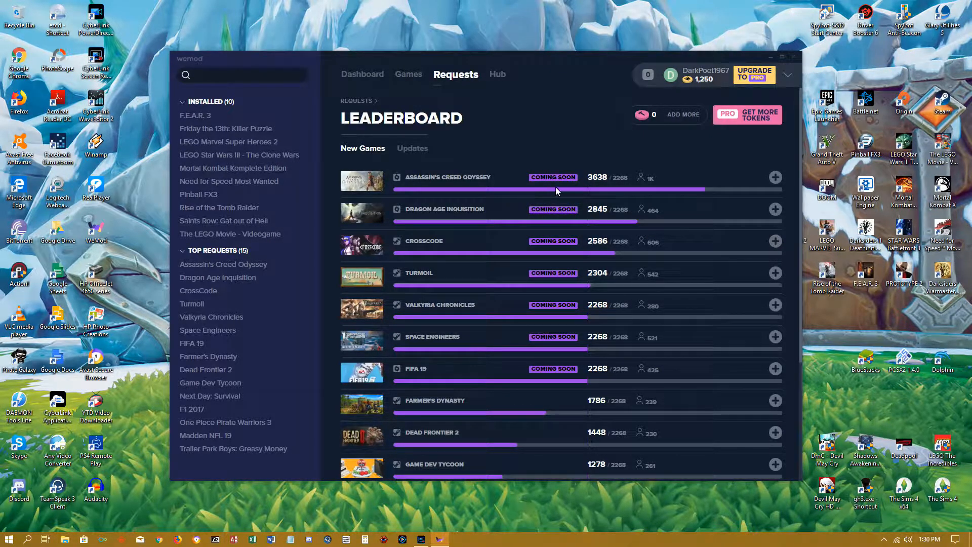
pyautogui.moveTo(458, 92)
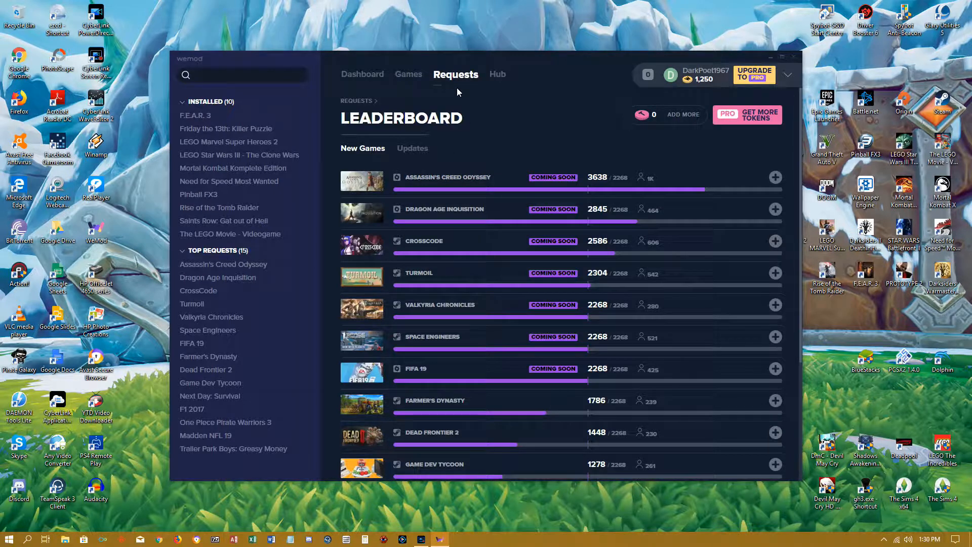
pyautogui.moveTo(647, 182)
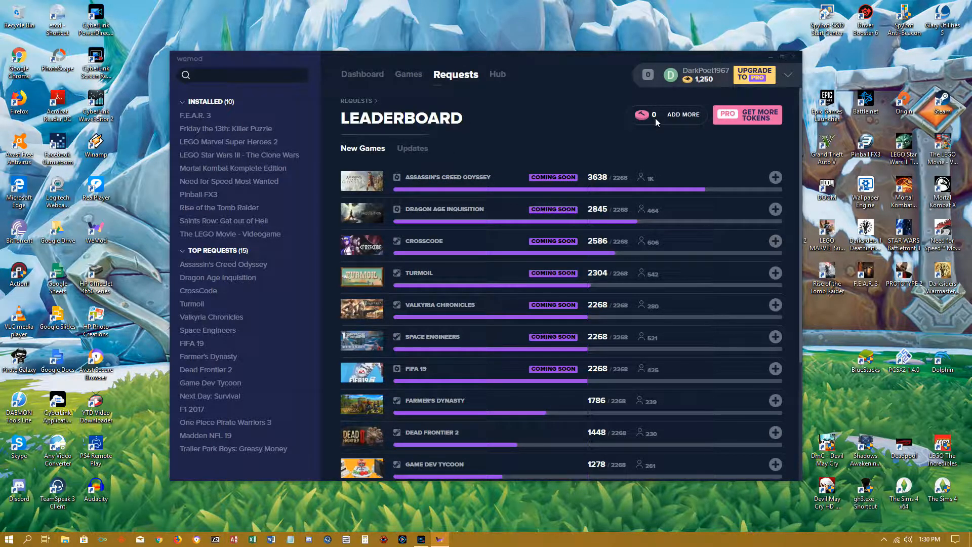
pyautogui.moveTo(666, 121)
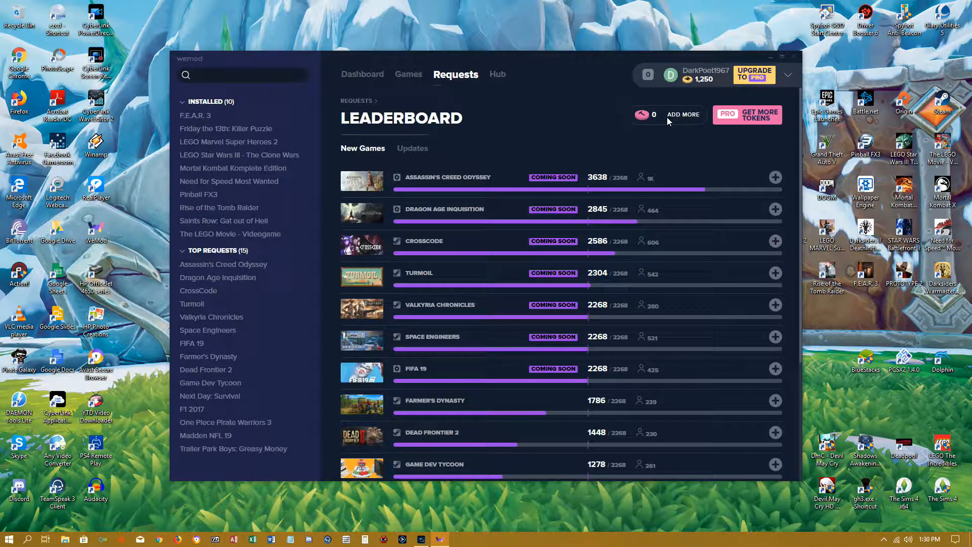
pyautogui.moveTo(758, 123)
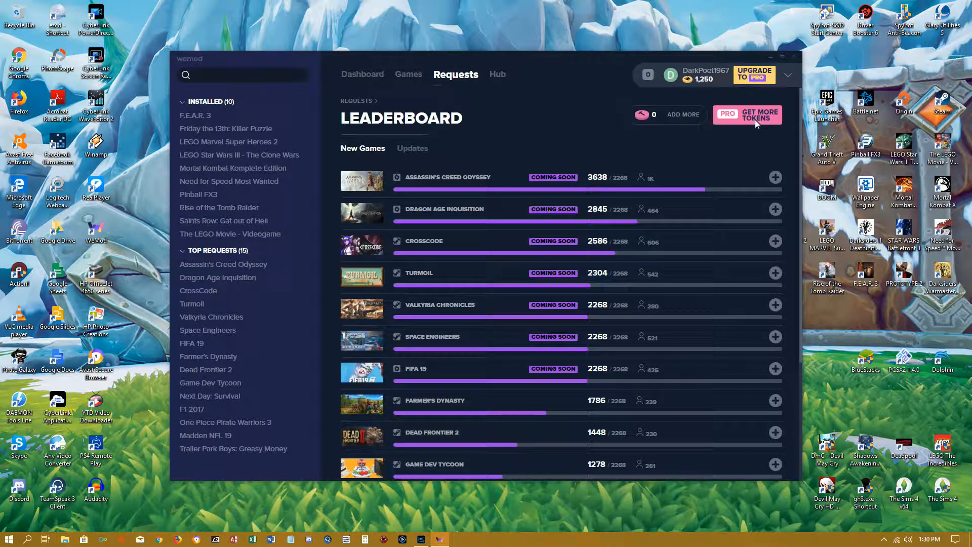
pyautogui.moveTo(757, 121)
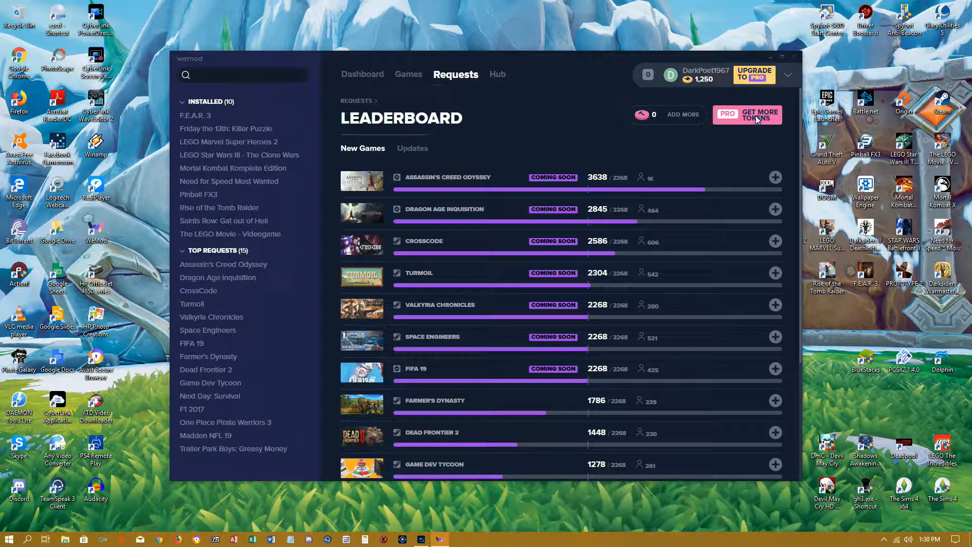
pyautogui.moveTo(535, 149)
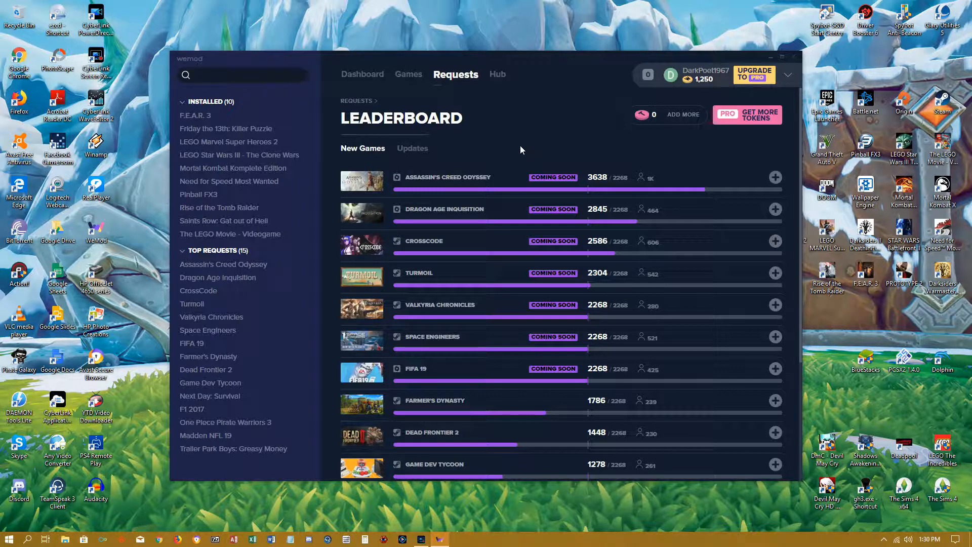
pyautogui.moveTo(560, 190)
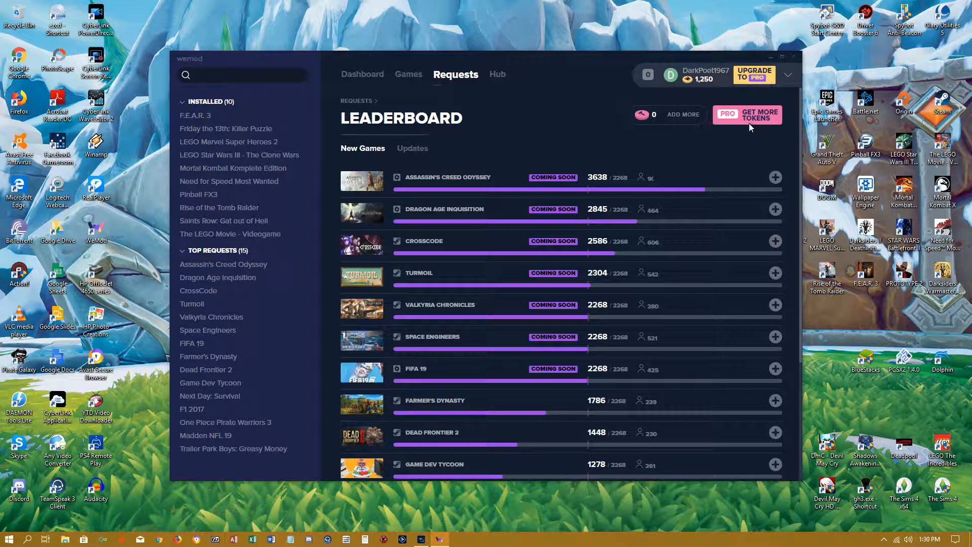
pyautogui.moveTo(753, 124)
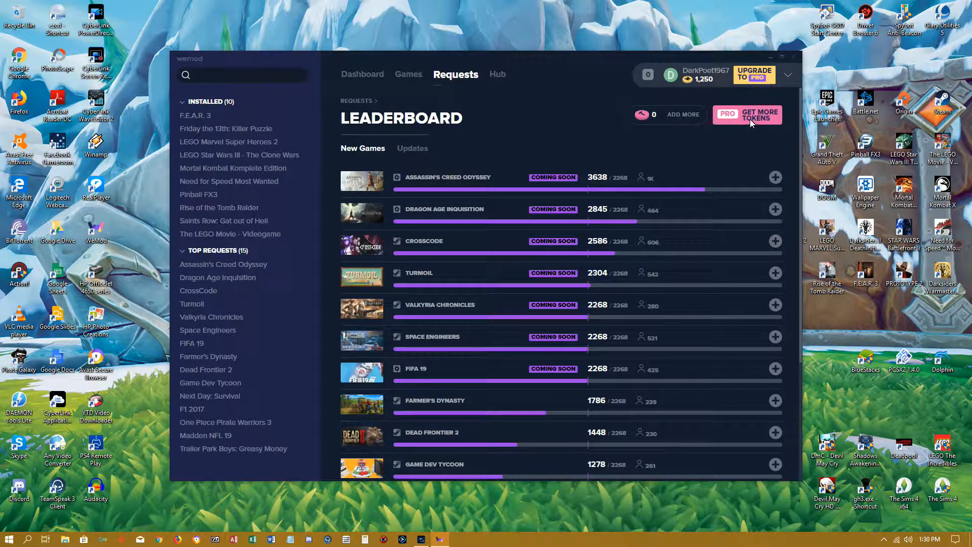
# - View the Upgrade to Pro offer with pricing and perks, then close it
pyautogui.click(747, 114)
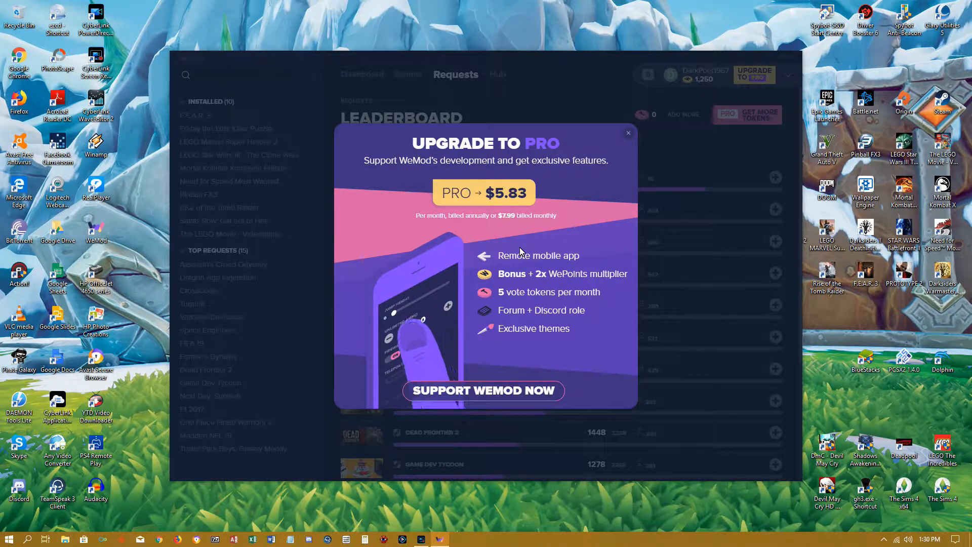
pyautogui.moveTo(493, 367)
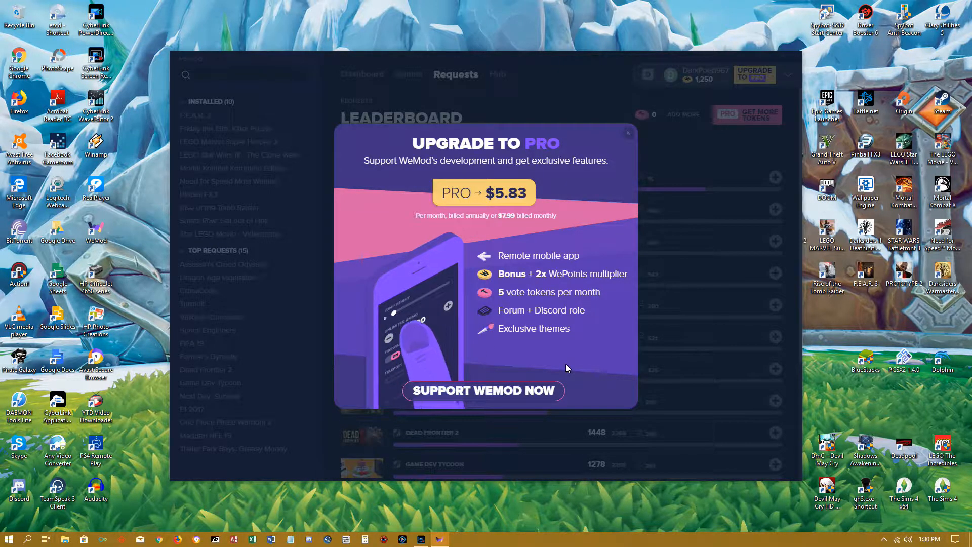
pyautogui.moveTo(402, 226)
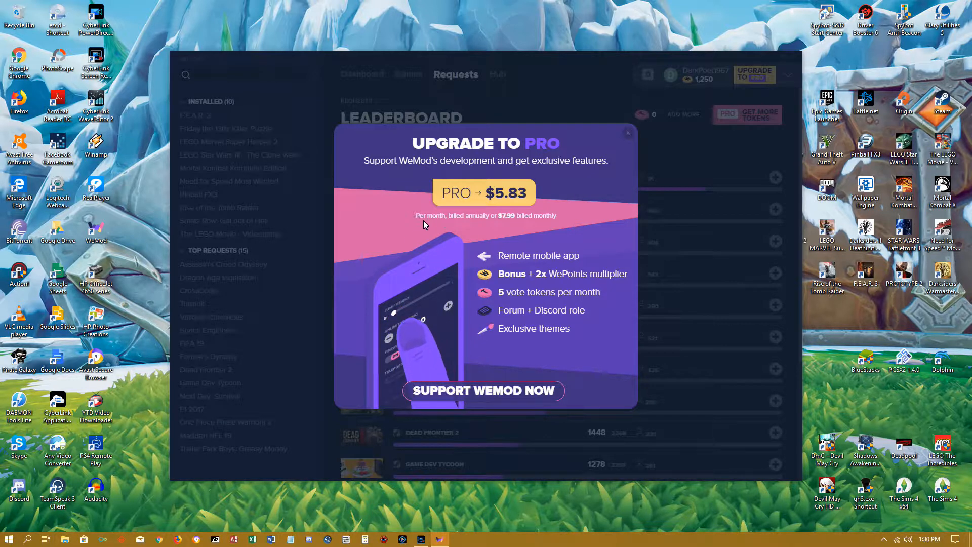
pyautogui.moveTo(511, 223)
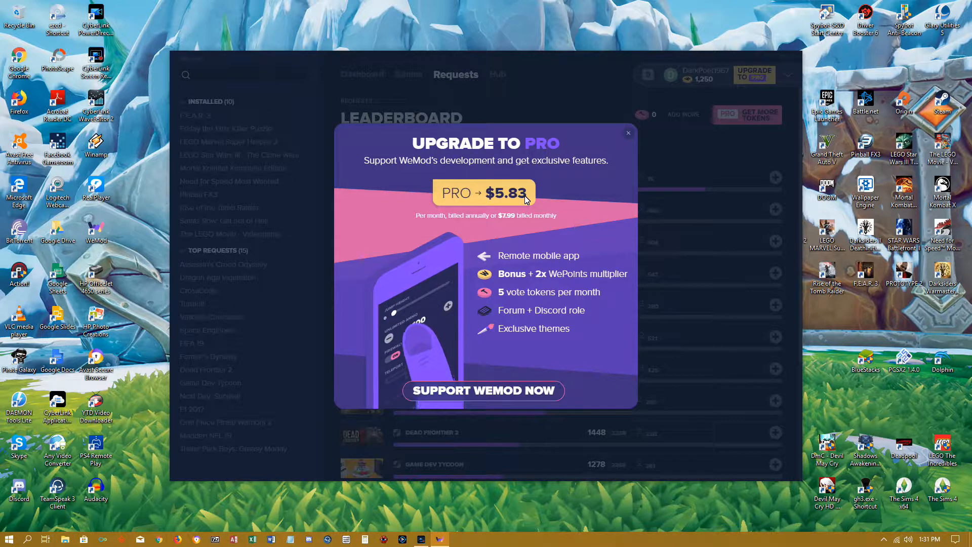
pyautogui.moveTo(620, 165)
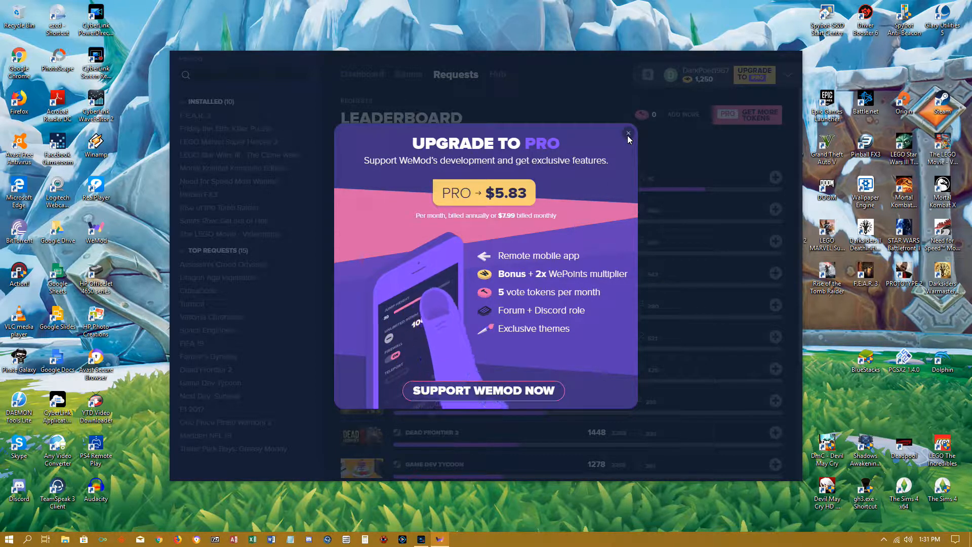
pyautogui.click(628, 134)
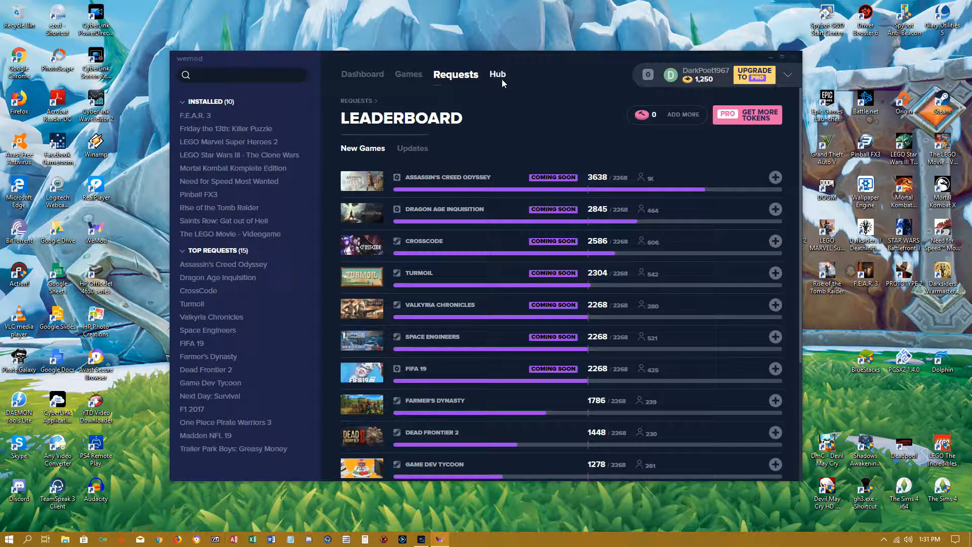
# - Switch to the Hub page with objectives, refer-a-friend and weekly poll
pyautogui.click(497, 74)
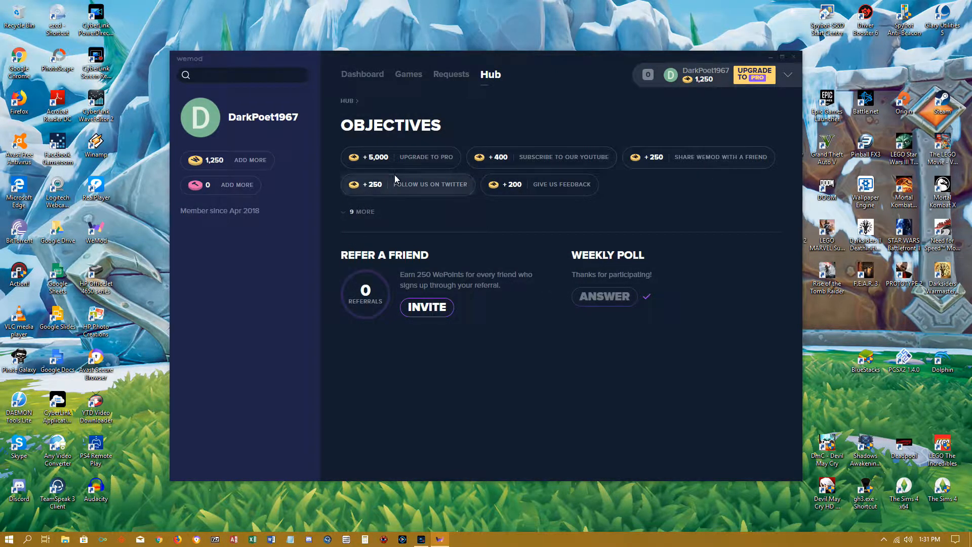
pyautogui.moveTo(538, 211)
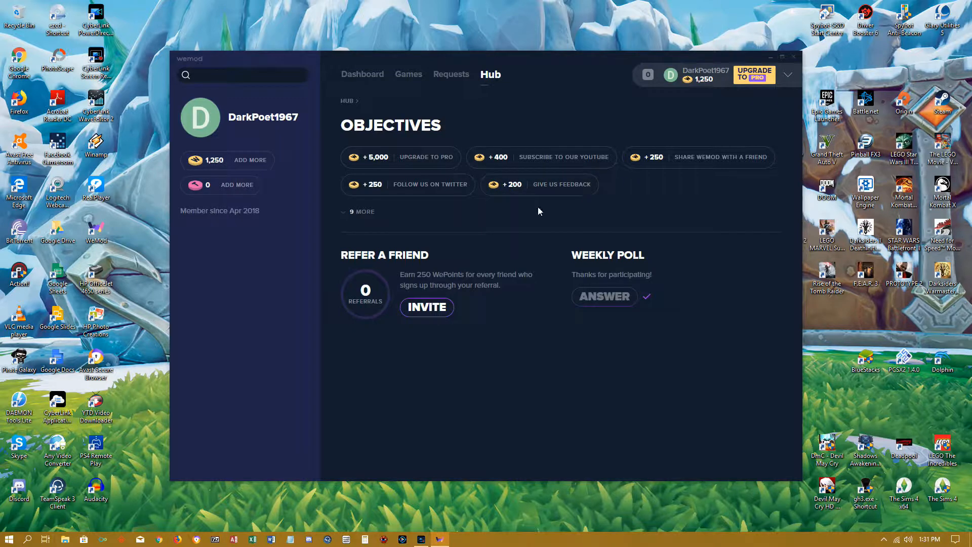
pyautogui.moveTo(624, 218)
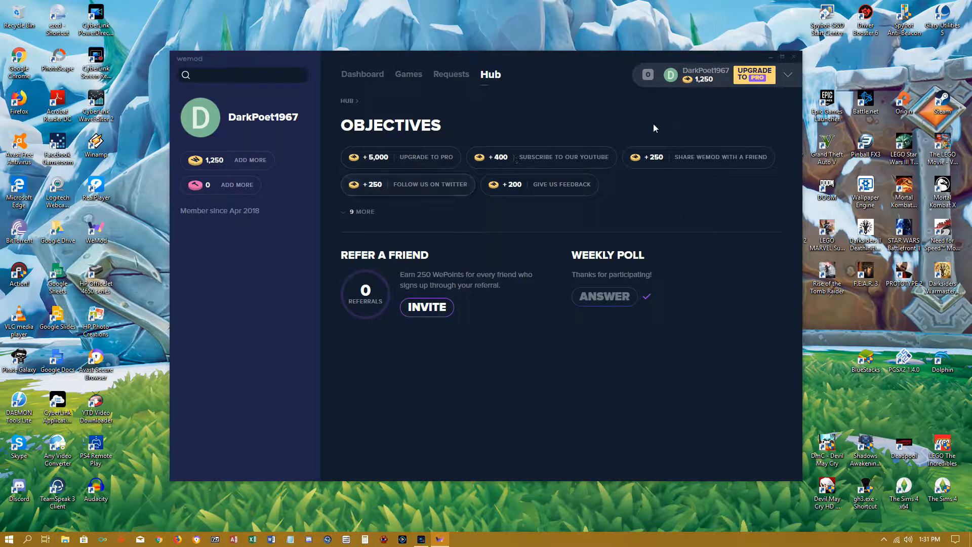
pyautogui.moveTo(726, 87)
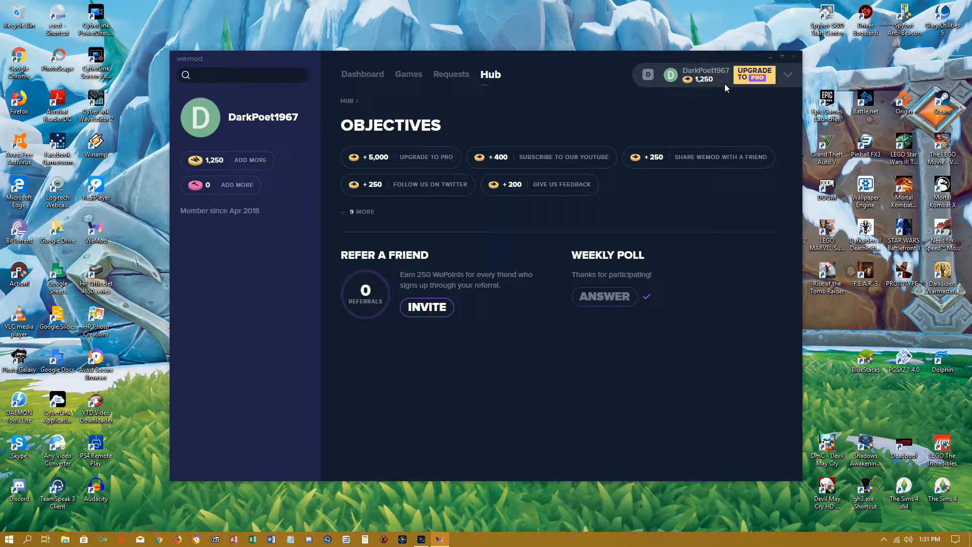
pyautogui.moveTo(212, 162)
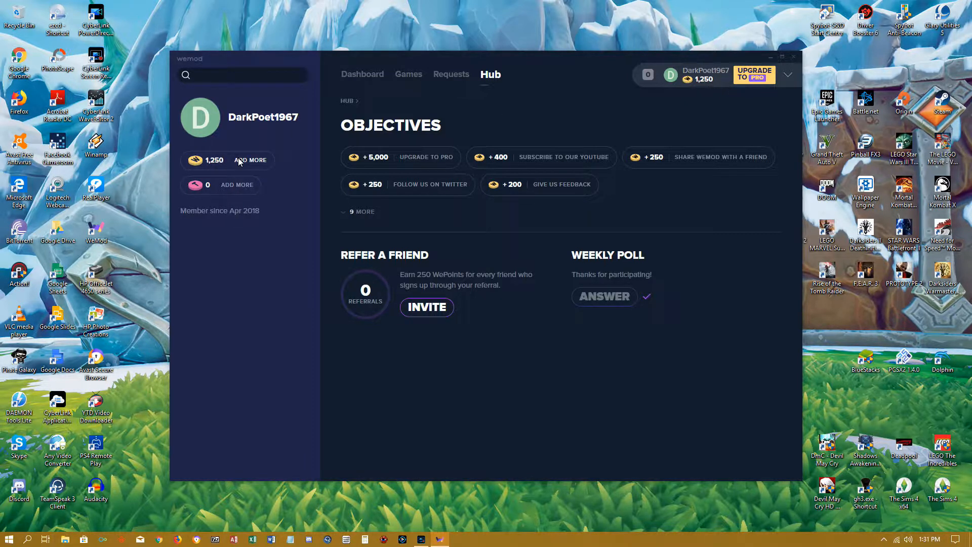
pyautogui.moveTo(589, 359)
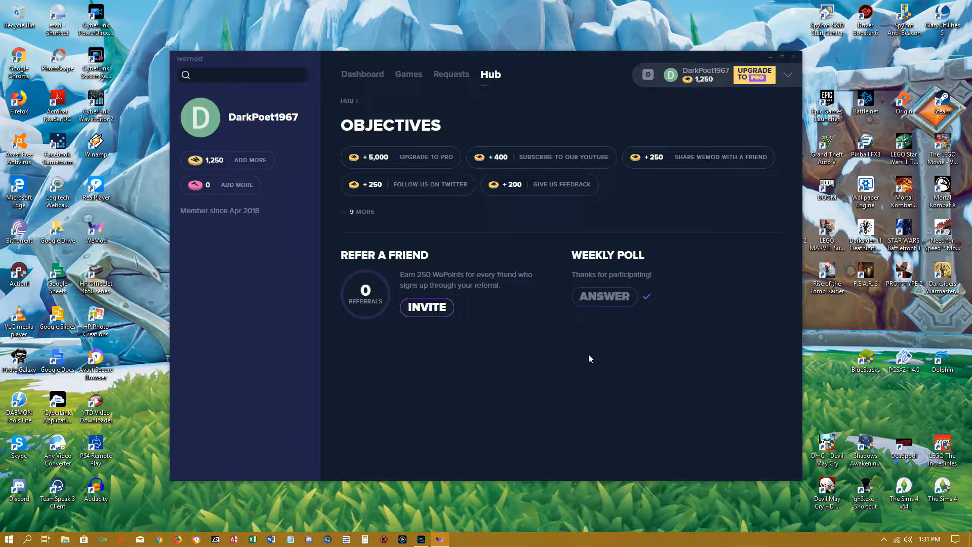
pyautogui.moveTo(598, 287)
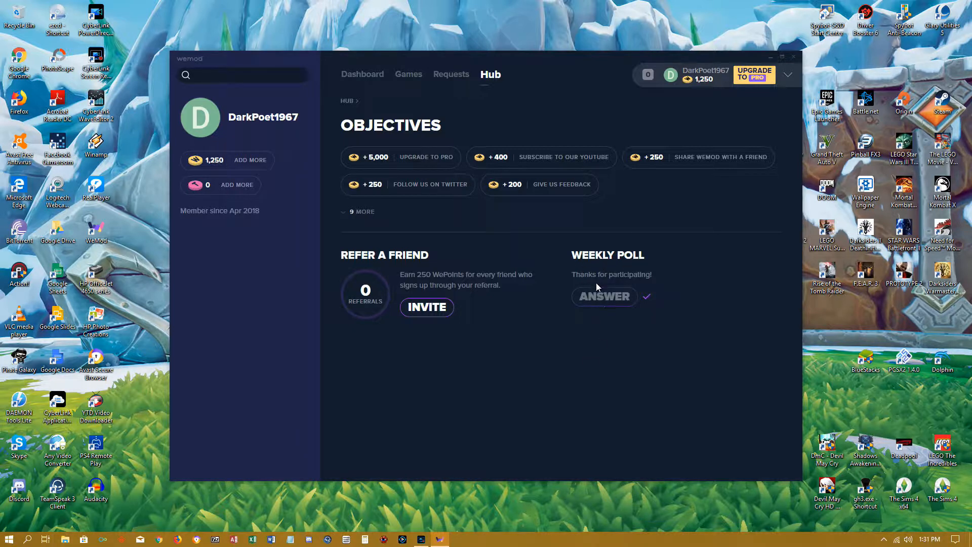
pyautogui.moveTo(604, 309)
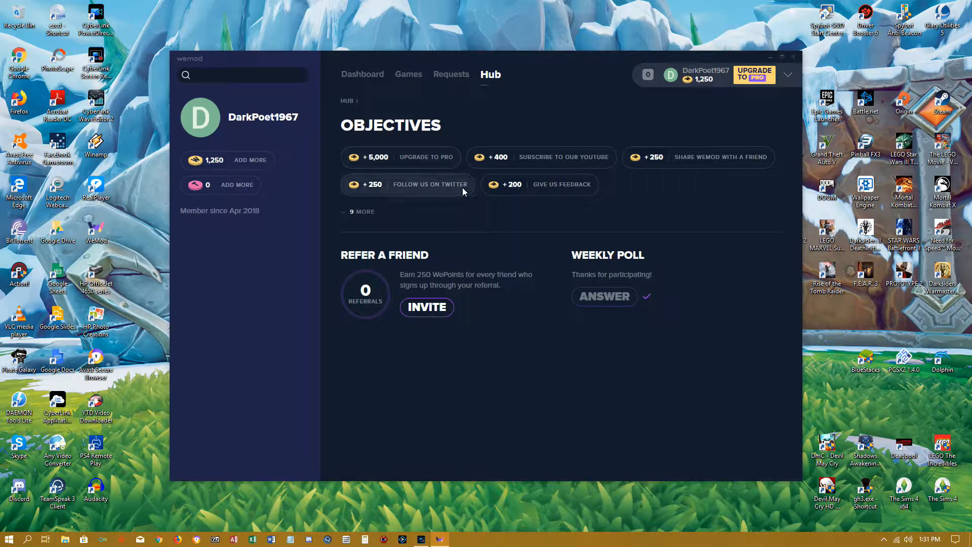
pyautogui.moveTo(417, 93)
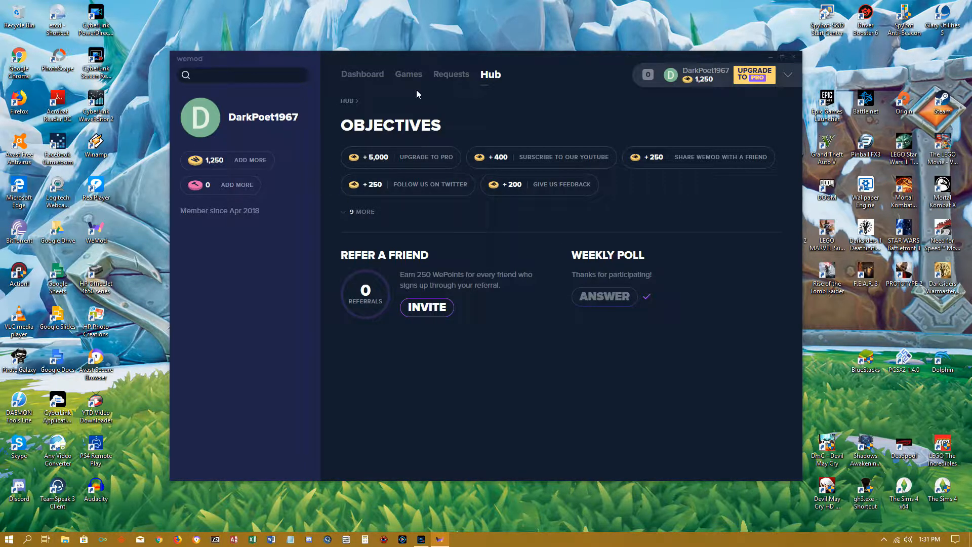
pyautogui.moveTo(704, 79)
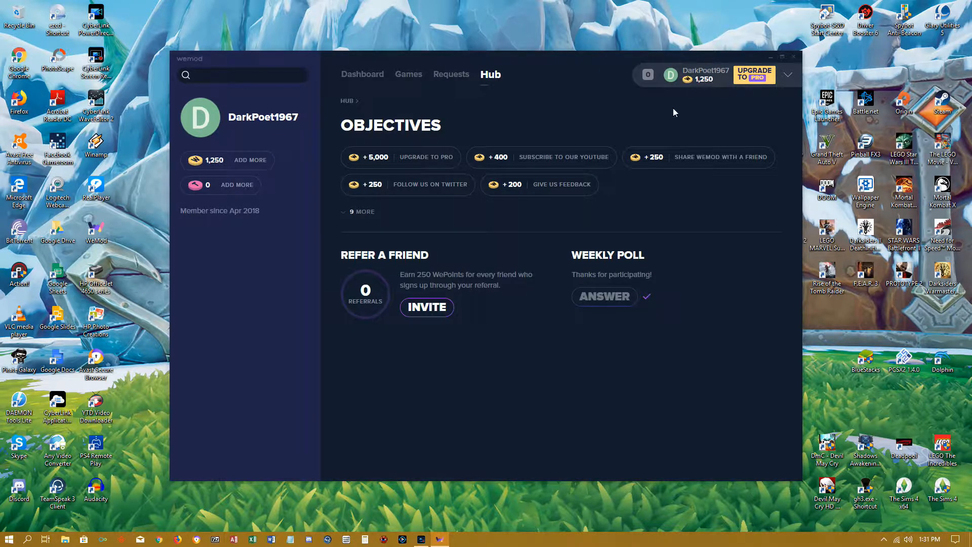
pyautogui.moveTo(562, 139)
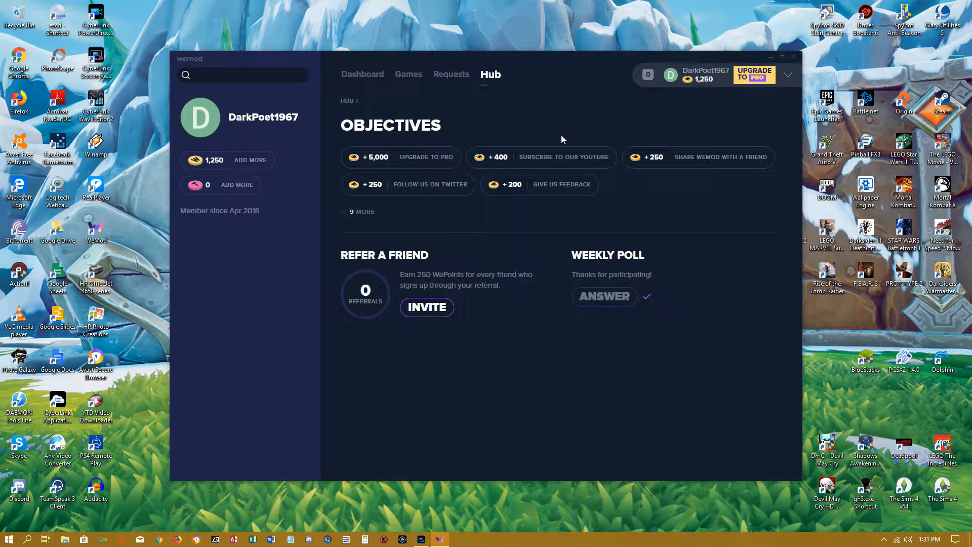
pyautogui.moveTo(663, 142)
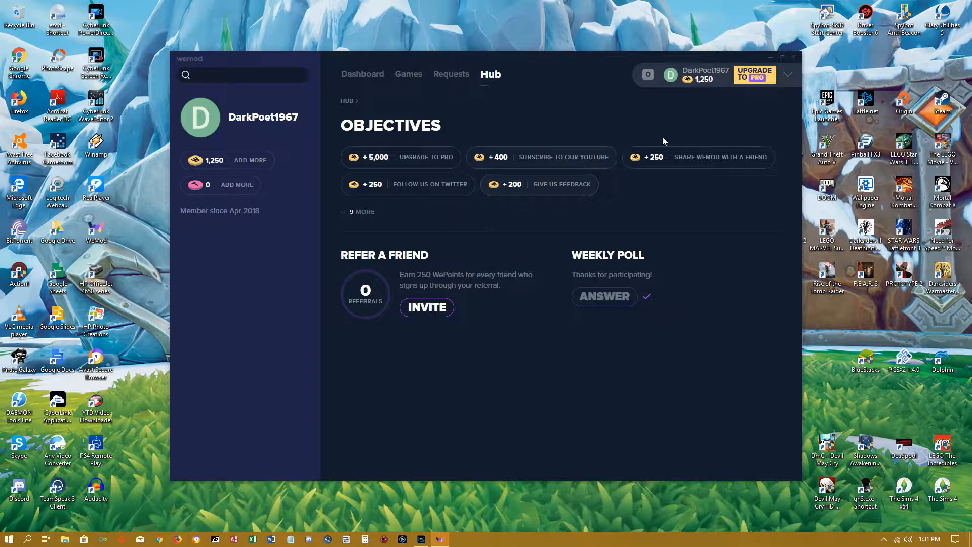
pyautogui.moveTo(442, 214)
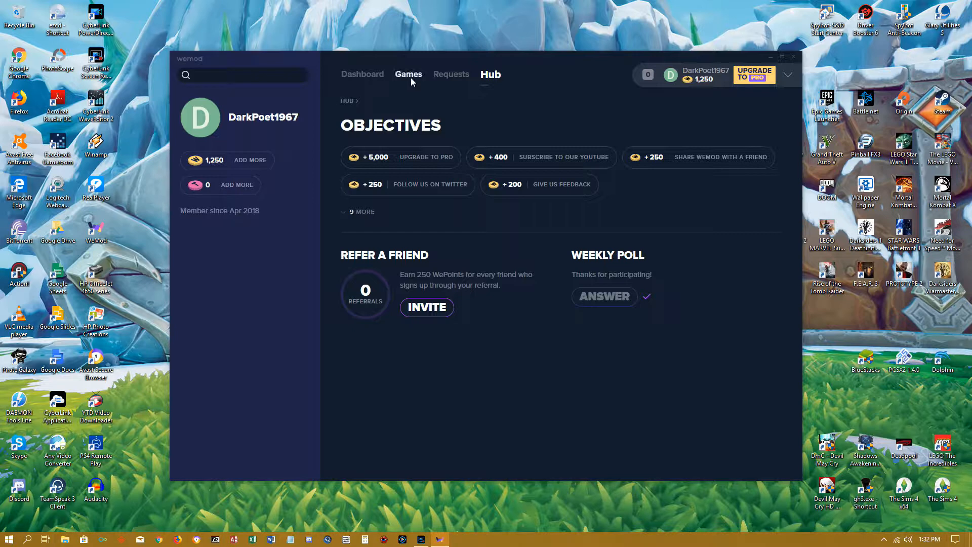
pyautogui.click(408, 74)
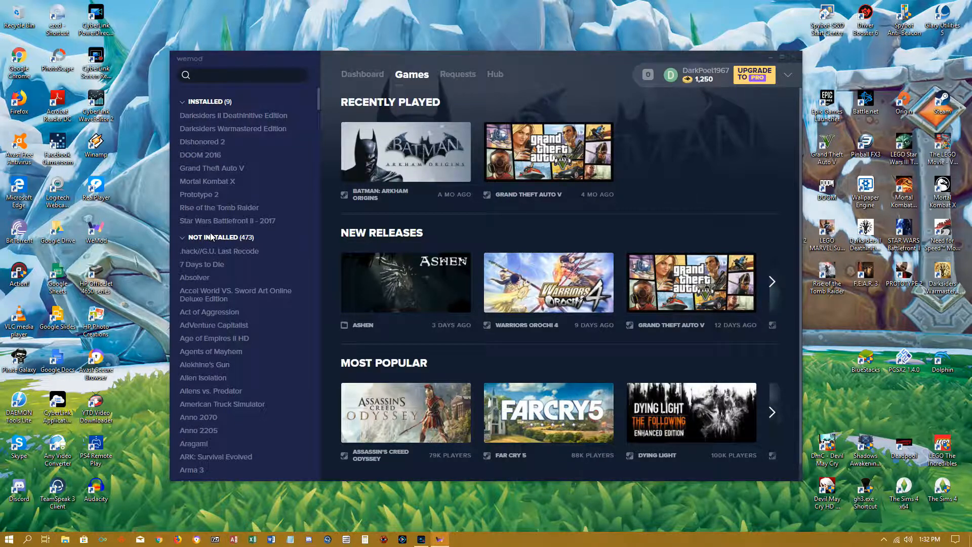
pyautogui.moveTo(248, 145)
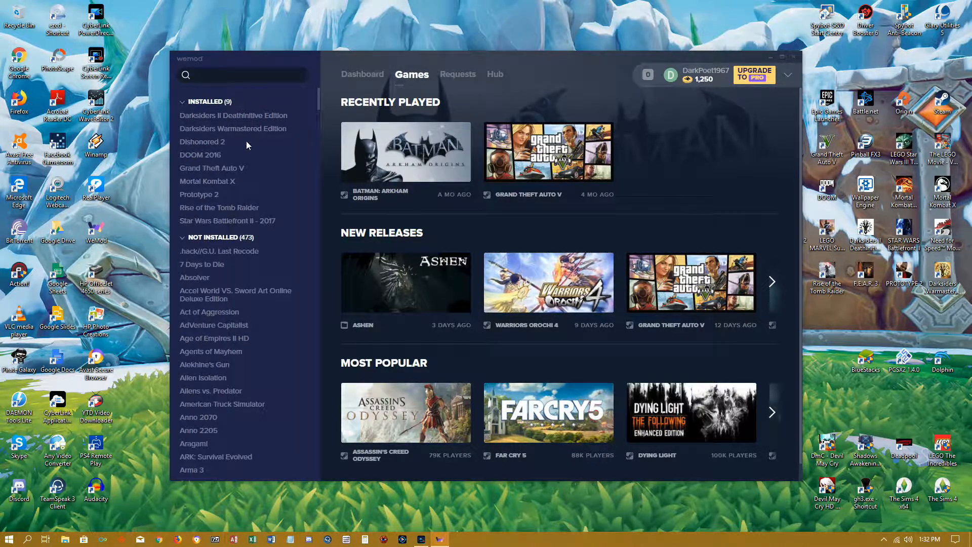
pyautogui.moveTo(206, 181)
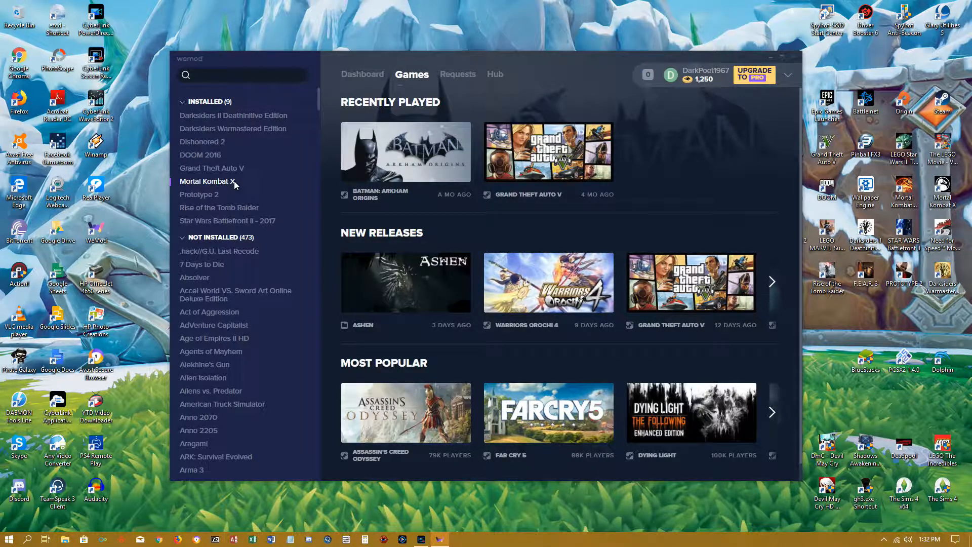
pyautogui.moveTo(232, 219)
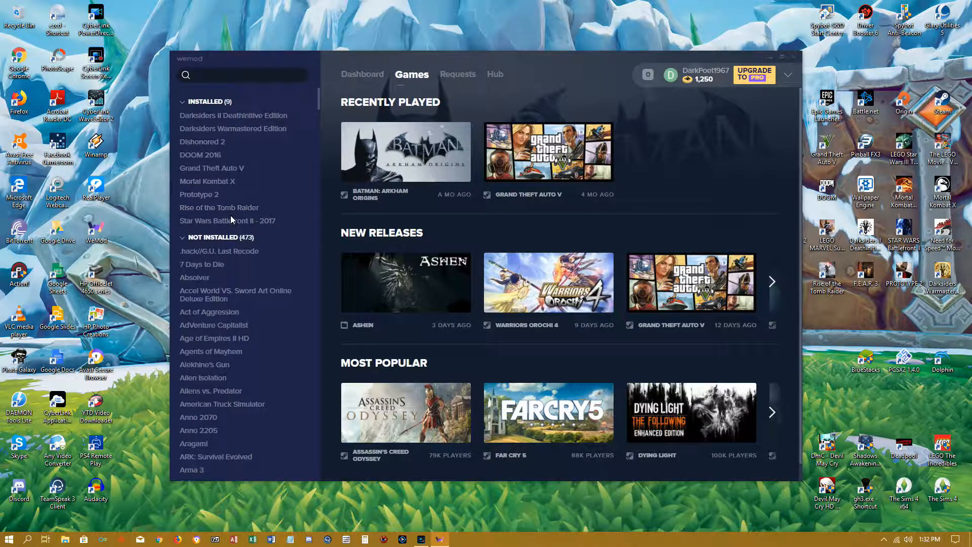
pyautogui.moveTo(242, 178)
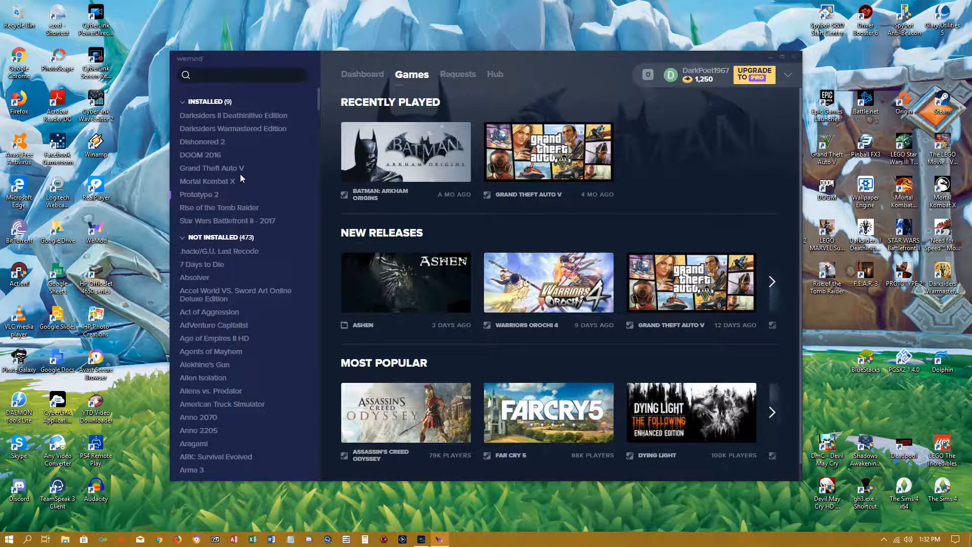
pyautogui.moveTo(241, 184)
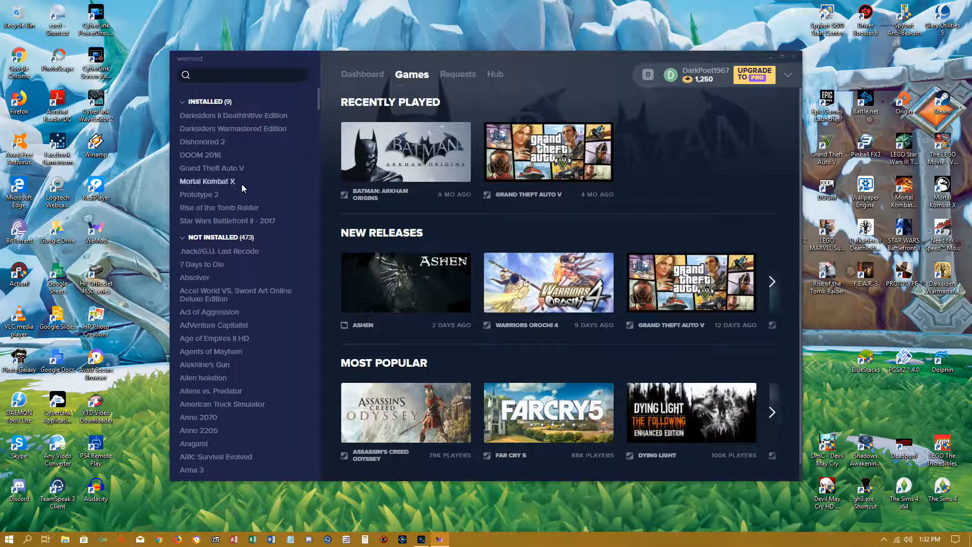
pyautogui.moveTo(704, 203)
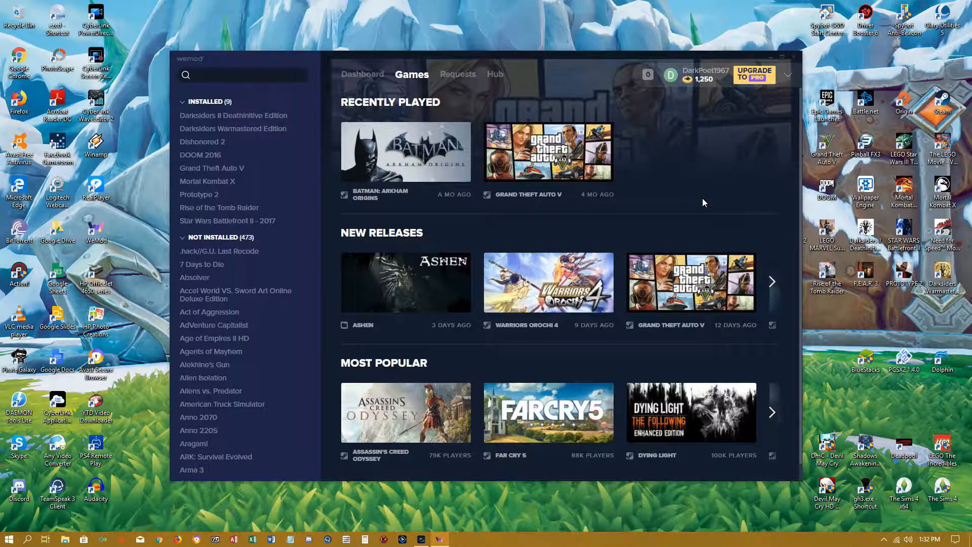
pyautogui.moveTo(687, 208)
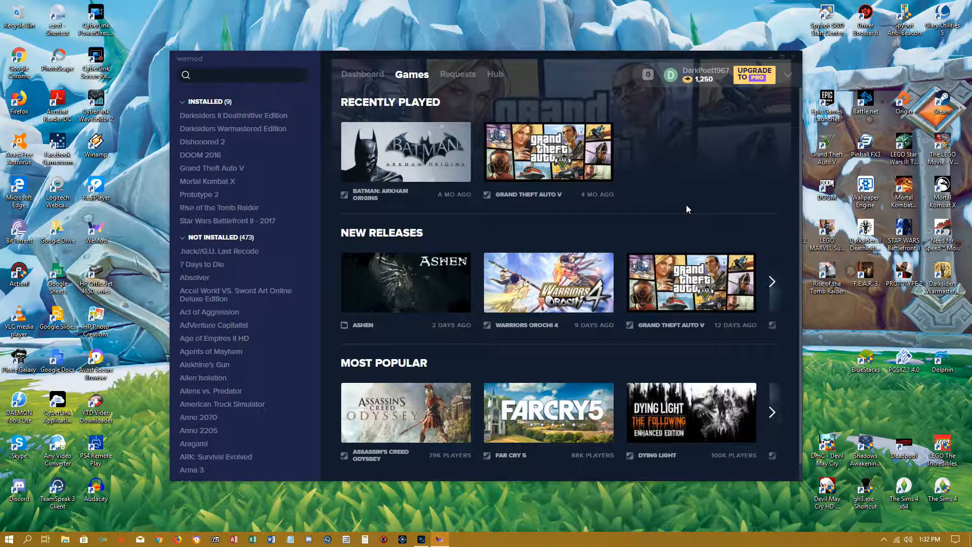
pyautogui.moveTo(663, 225)
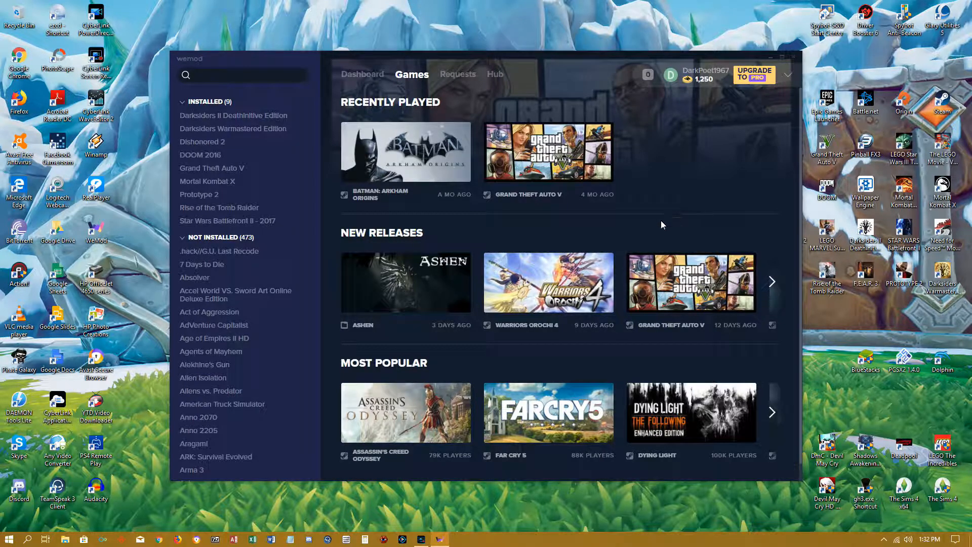
pyautogui.moveTo(181, 190)
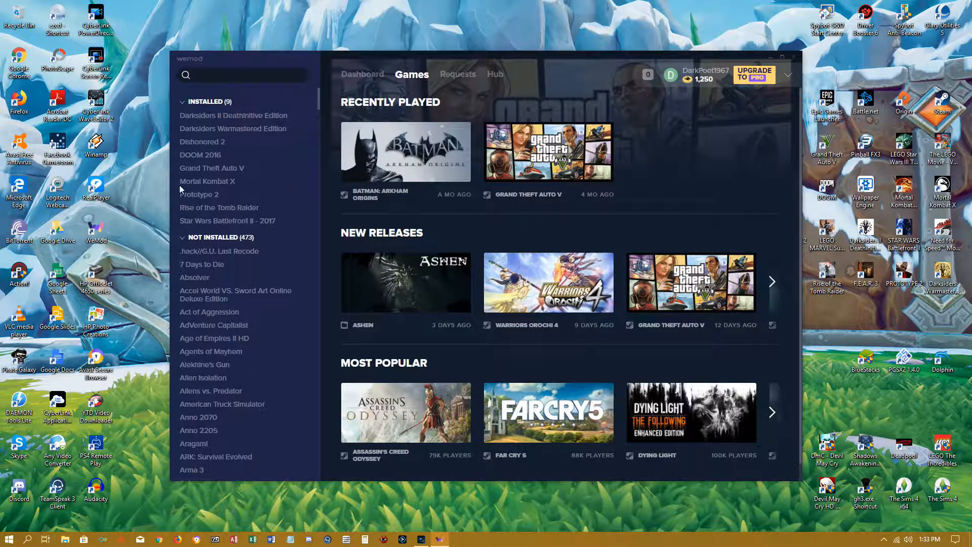
pyautogui.moveTo(234, 231)
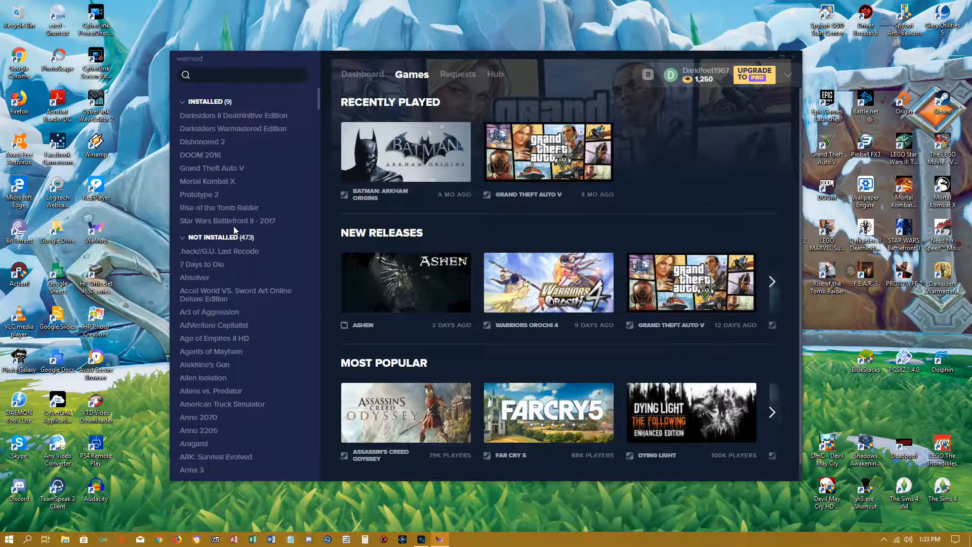
pyautogui.moveTo(455, 244)
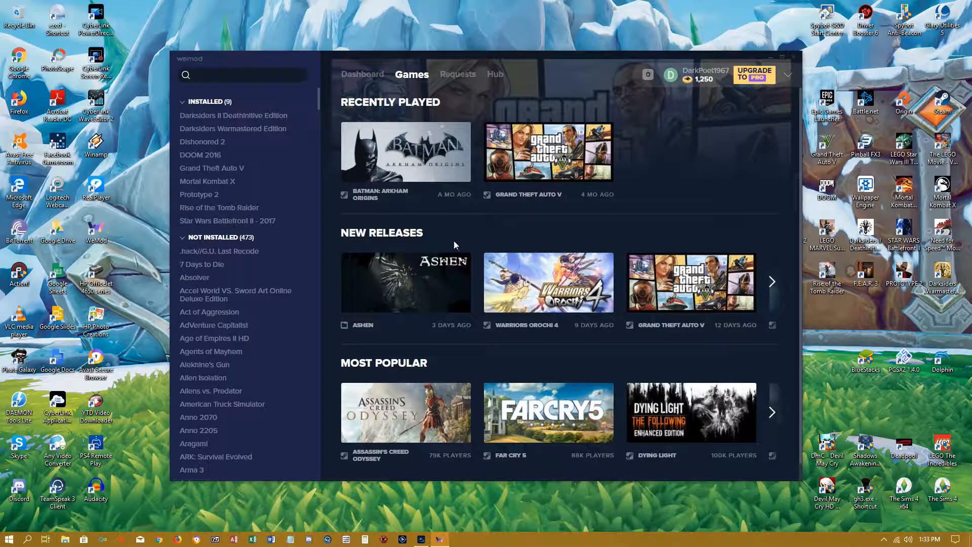
pyautogui.moveTo(651, 225)
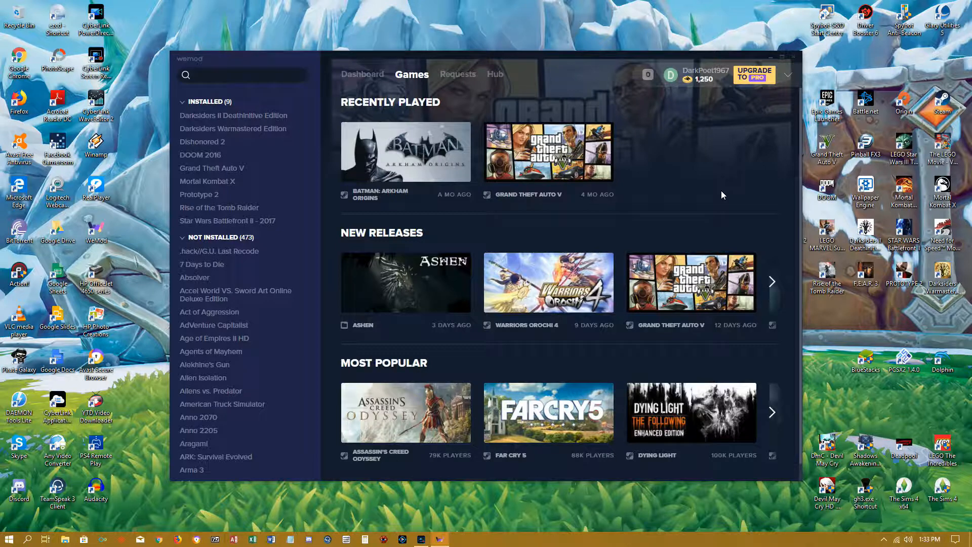
pyautogui.moveTo(680, 220)
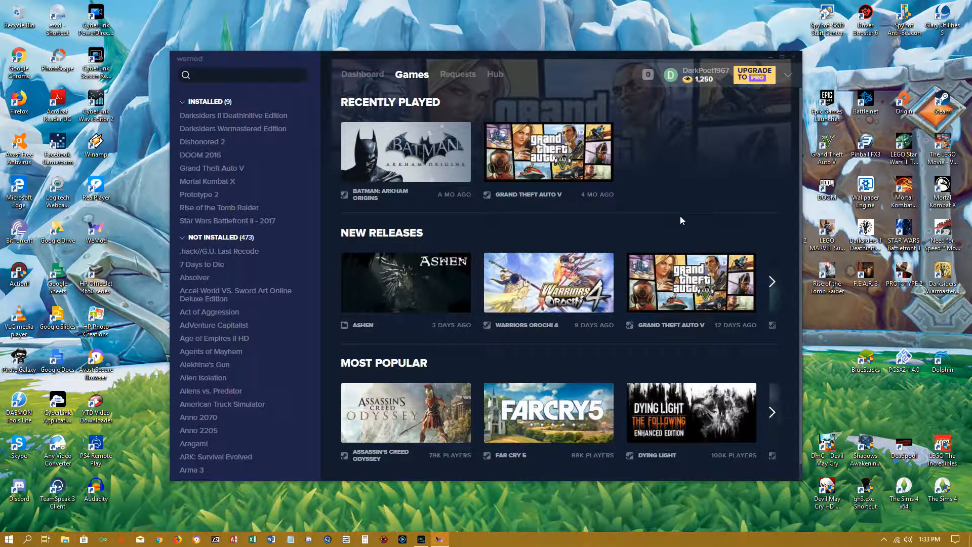
pyautogui.moveTo(663, 247)
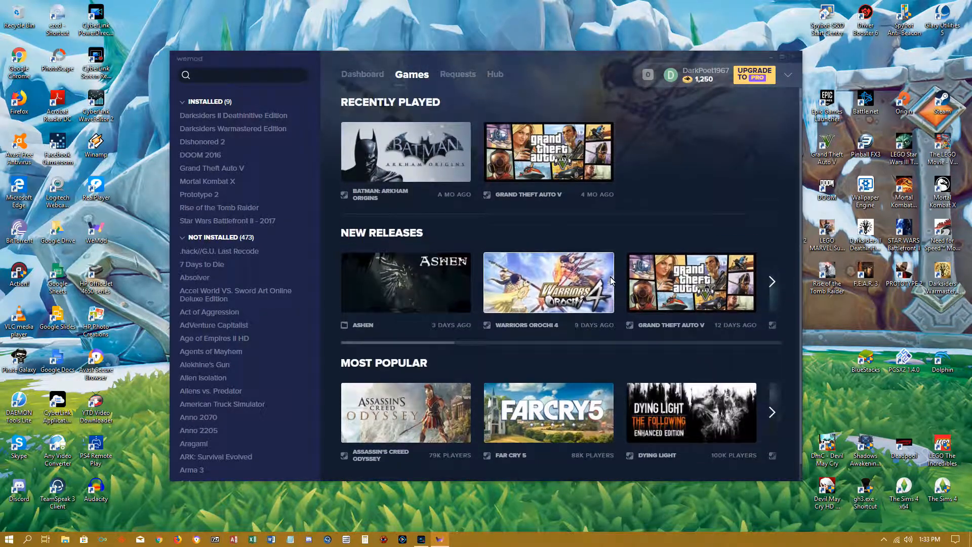
# - Return to the Hub page with WePoints objectives, referral offer and poll
pyautogui.click(495, 74)
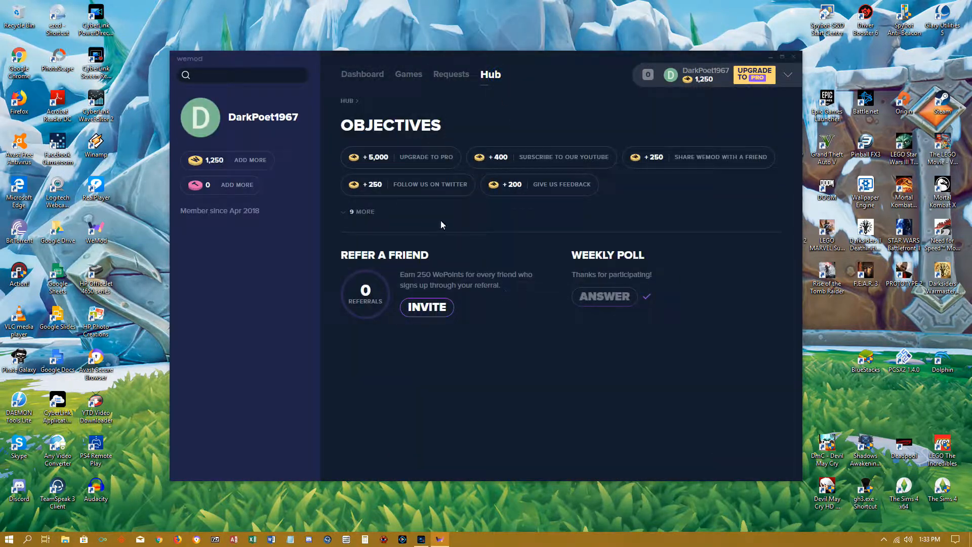
pyautogui.moveTo(628, 174)
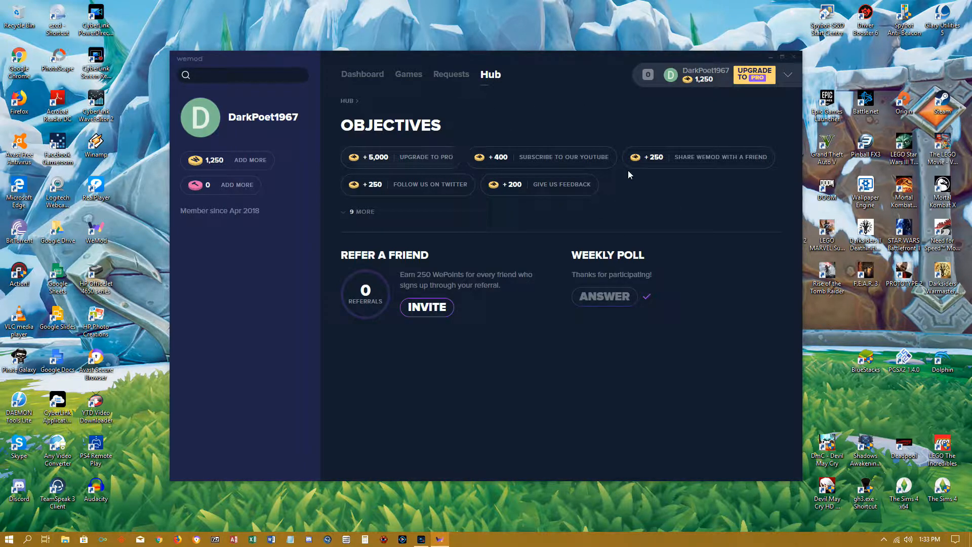
pyautogui.moveTo(580, 249)
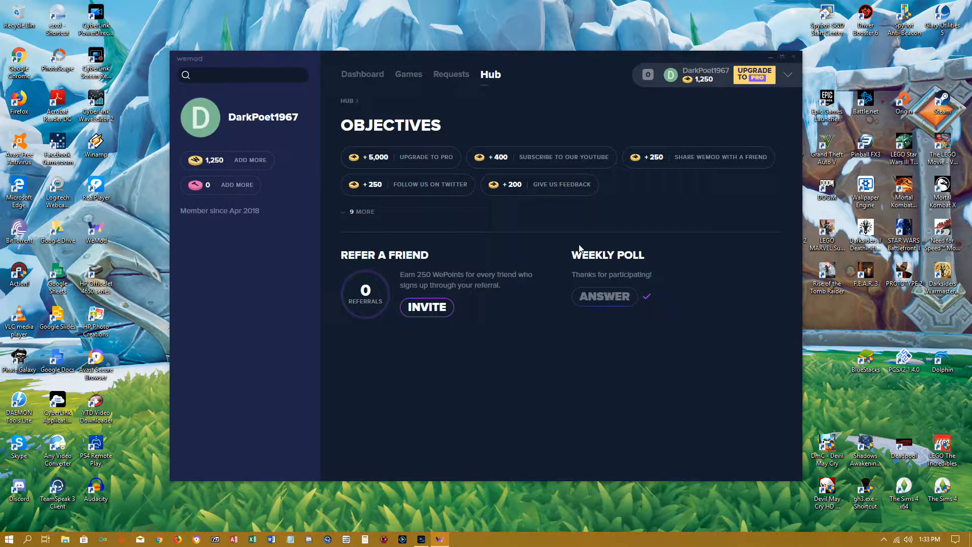
pyautogui.moveTo(549, 110)
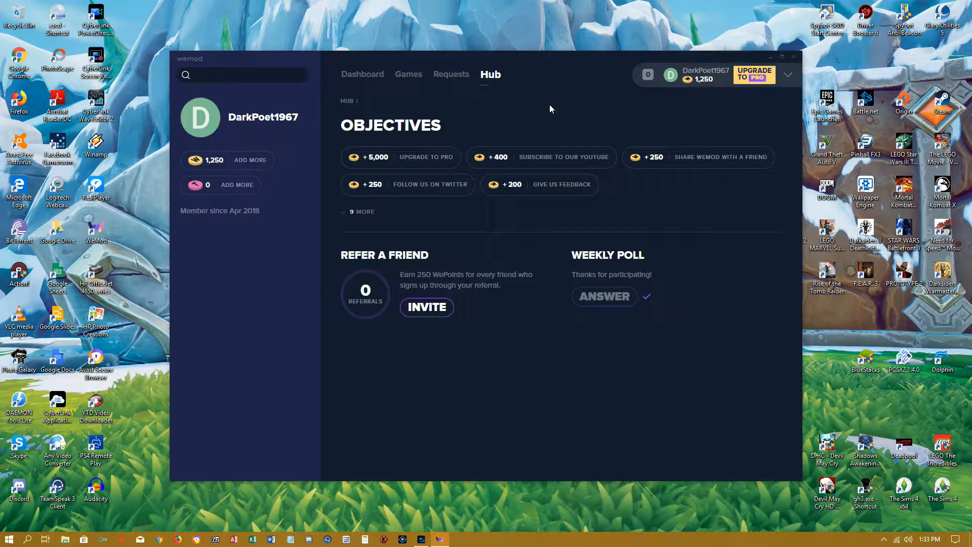
pyautogui.moveTo(490, 230)
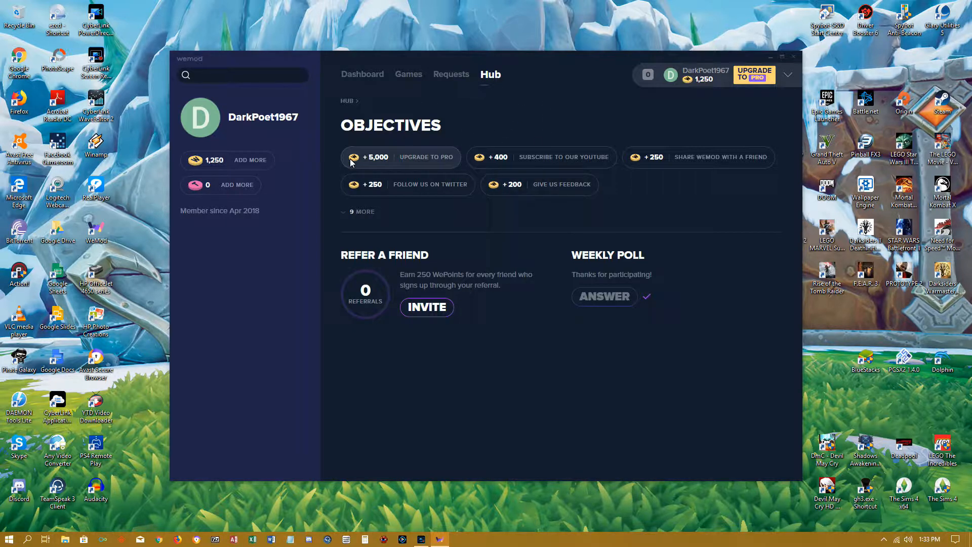
pyautogui.moveTo(558, 157)
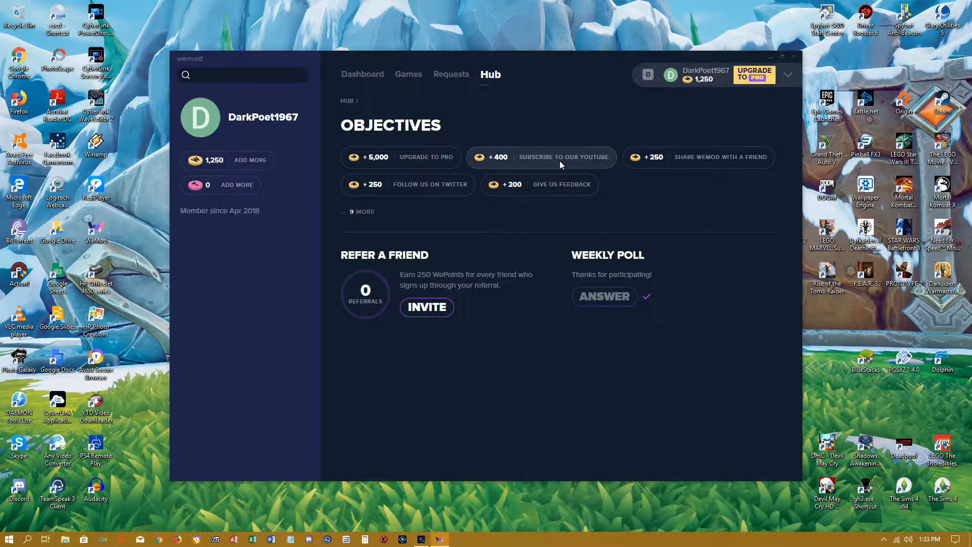
pyautogui.click(563, 157)
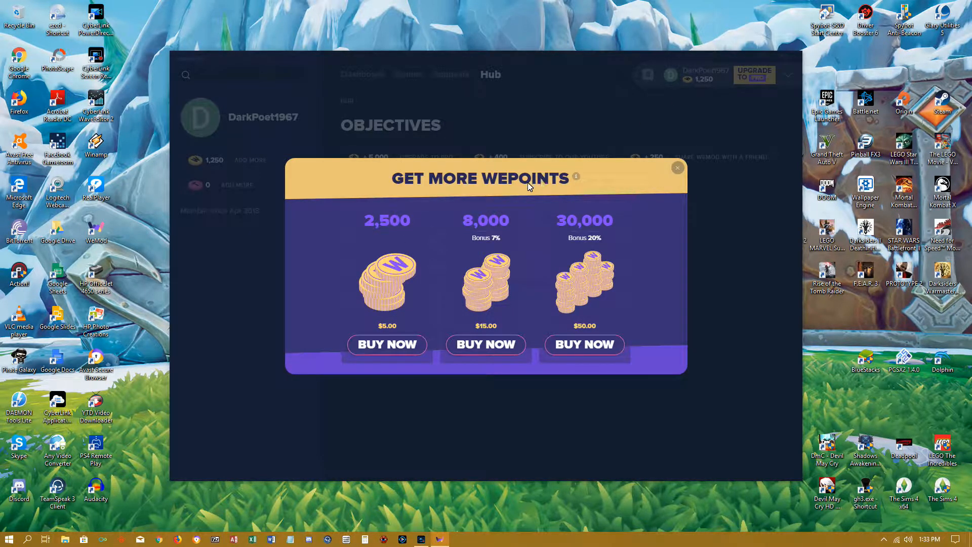
pyautogui.click(677, 168)
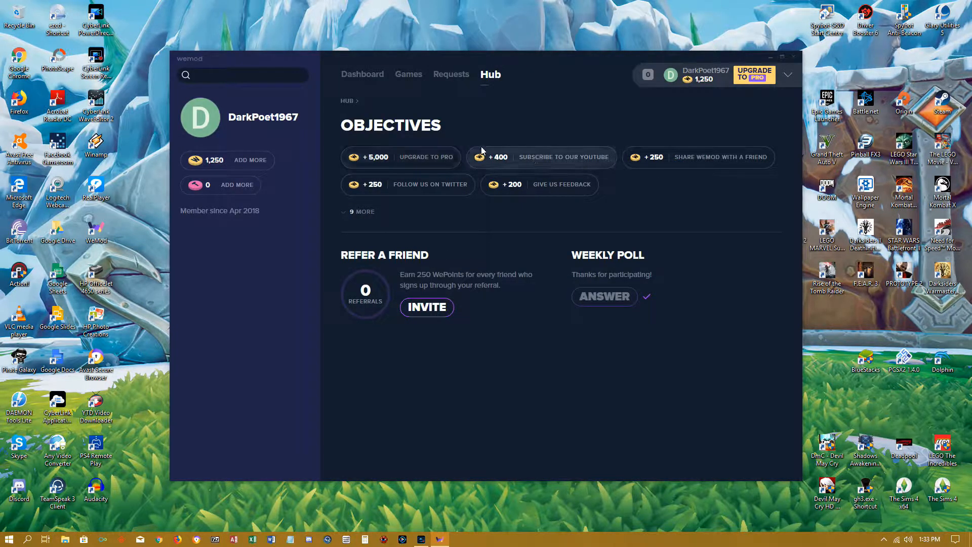
# - Revisit the Requests leaderboard and browse the requested game updates ranking
pyautogui.click(451, 74)
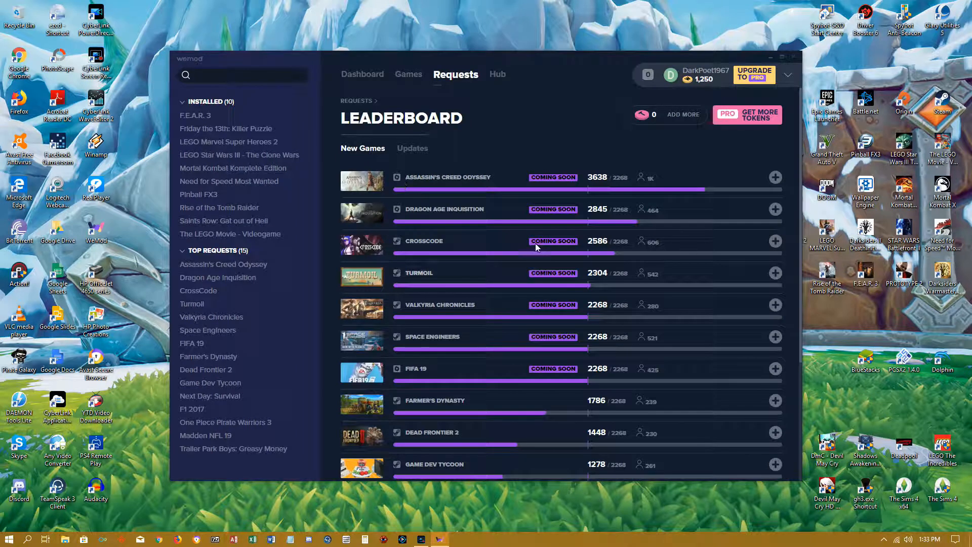
pyautogui.scroll(-3)
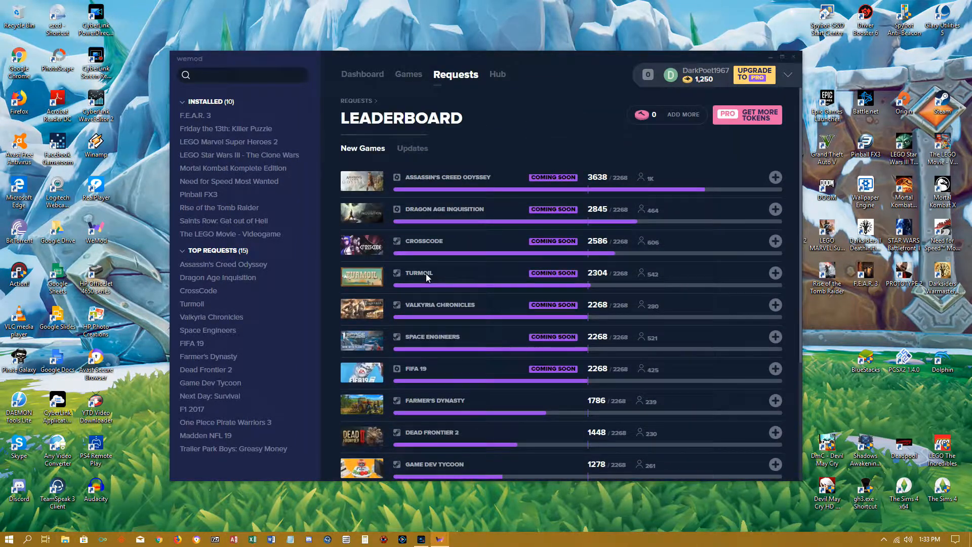
pyautogui.click(413, 148)
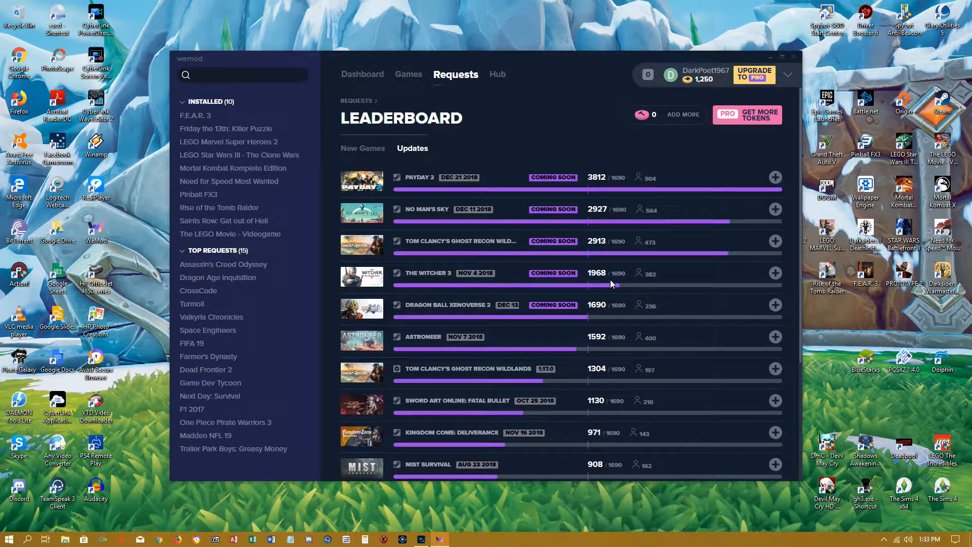
pyautogui.moveTo(554, 312)
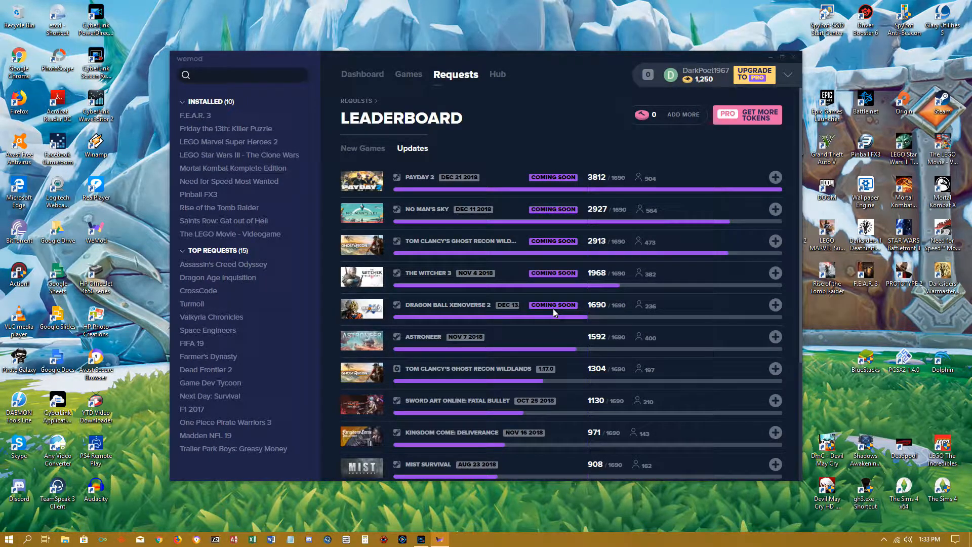
pyautogui.moveTo(545, 229)
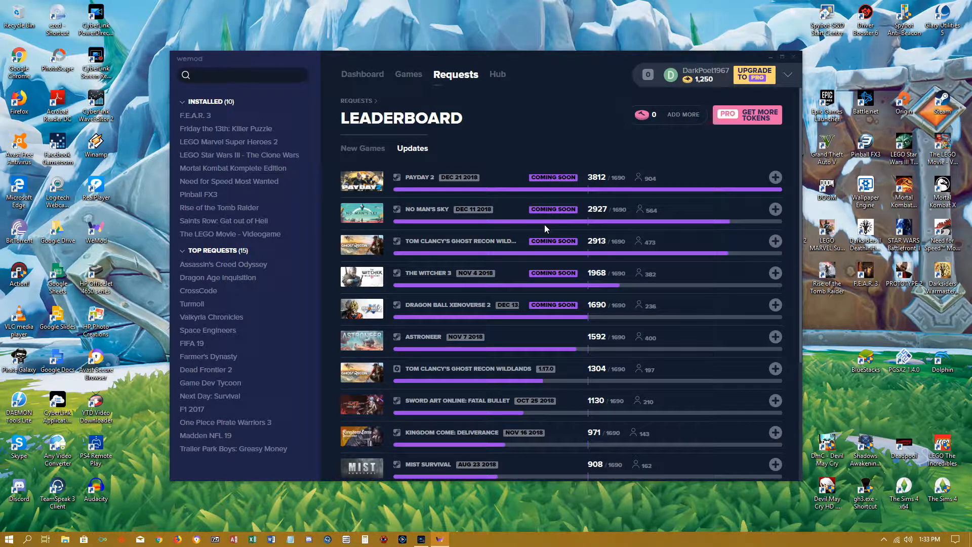
pyautogui.moveTo(614, 181)
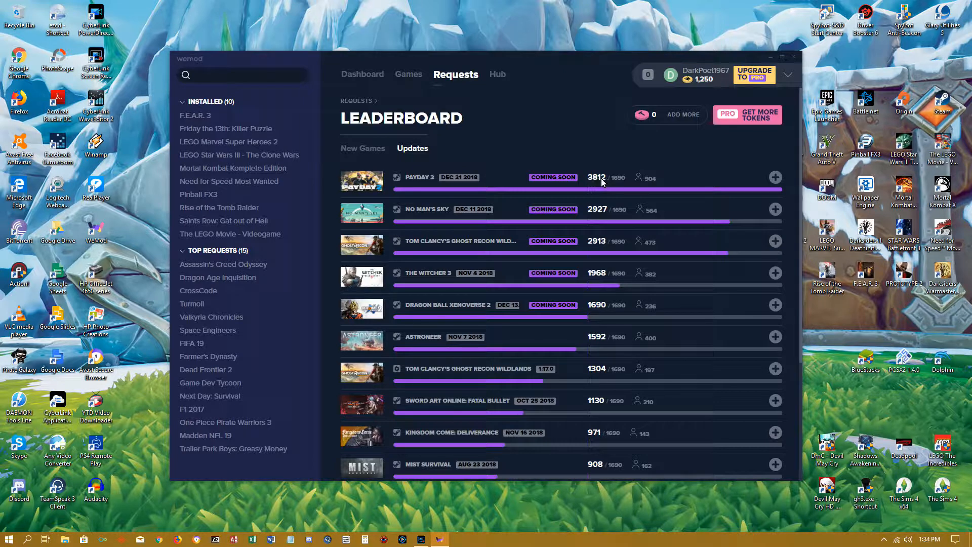
pyautogui.moveTo(623, 184)
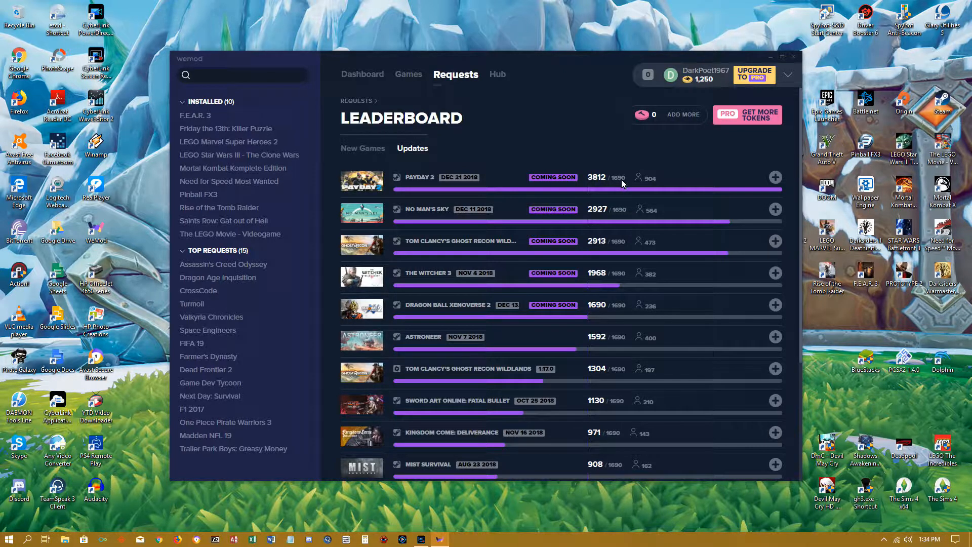
pyautogui.moveTo(626, 339)
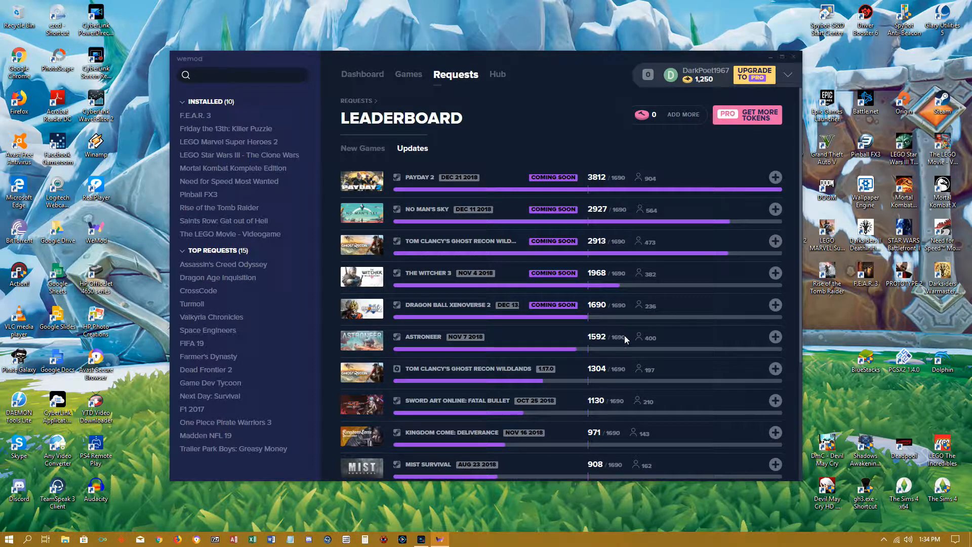
pyautogui.moveTo(623, 222)
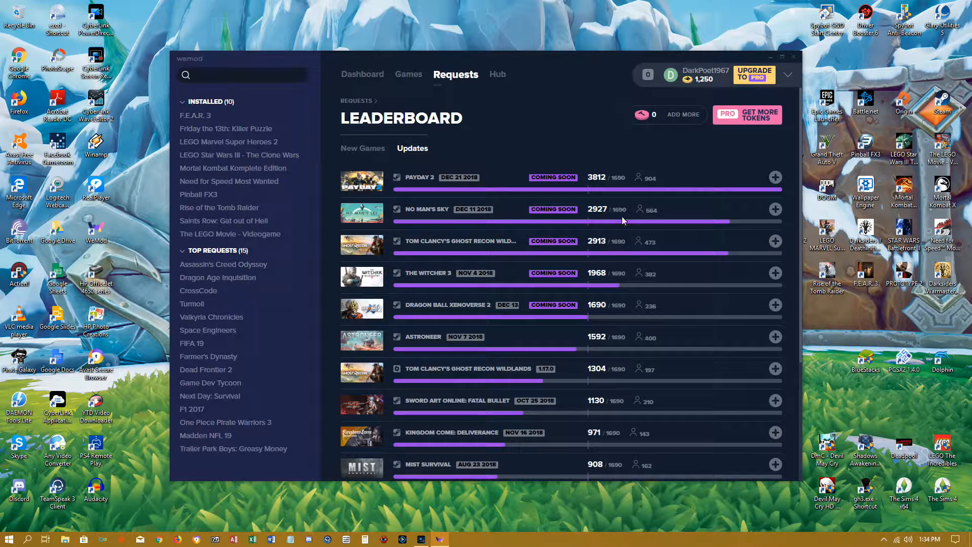
pyautogui.moveTo(625, 399)
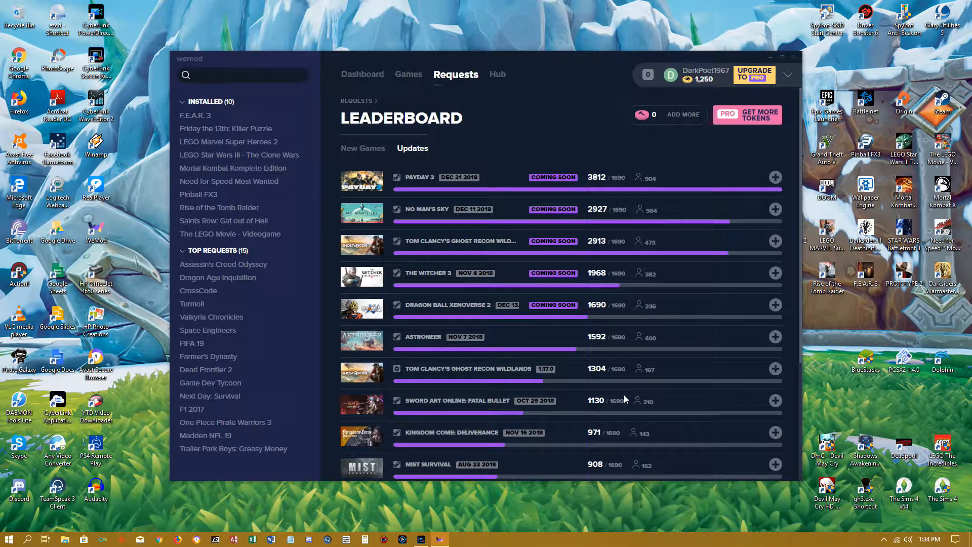
pyautogui.moveTo(625, 377)
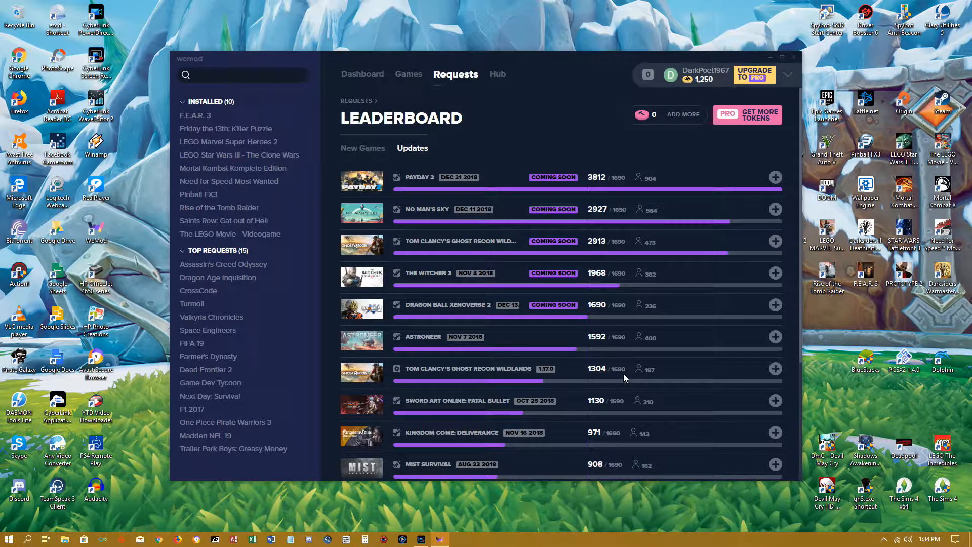
pyautogui.moveTo(424, 315)
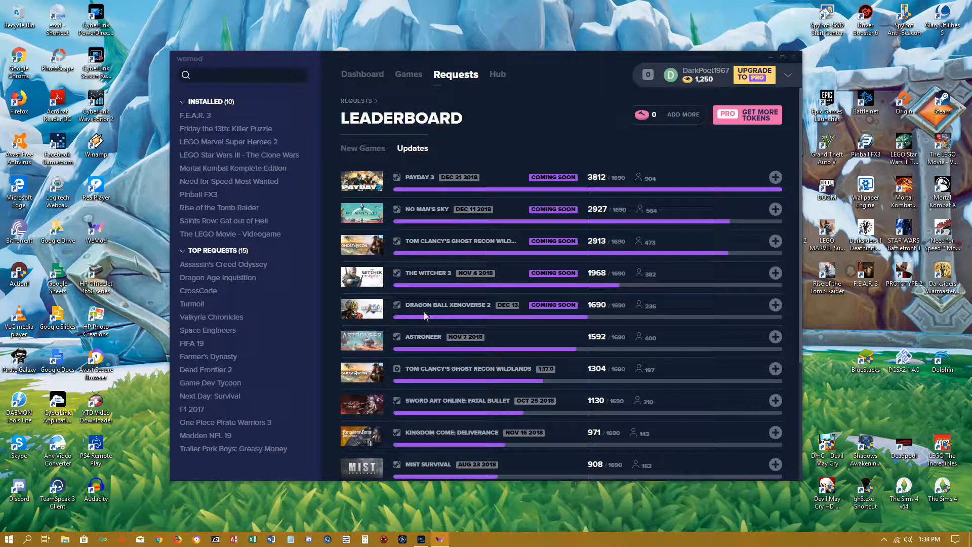
pyautogui.moveTo(602, 204)
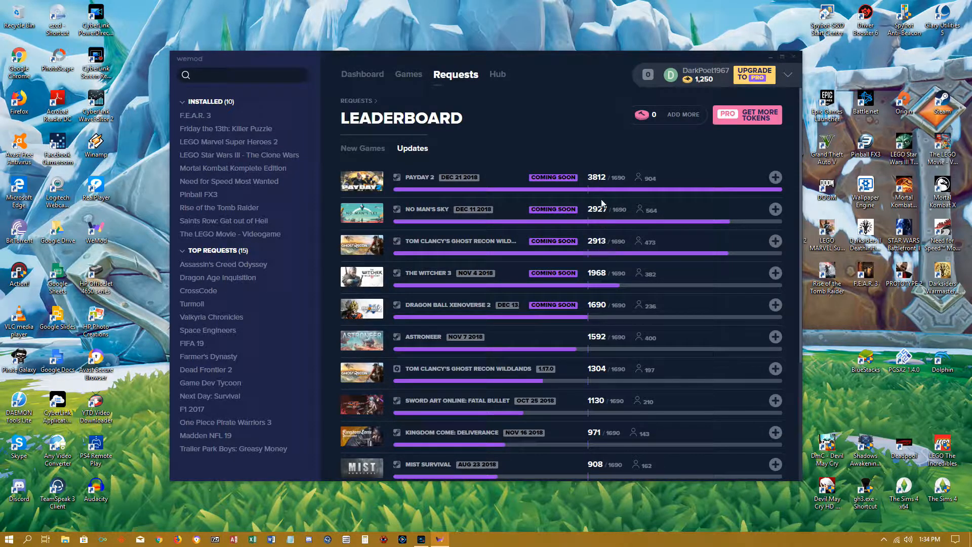
pyautogui.moveTo(543, 187)
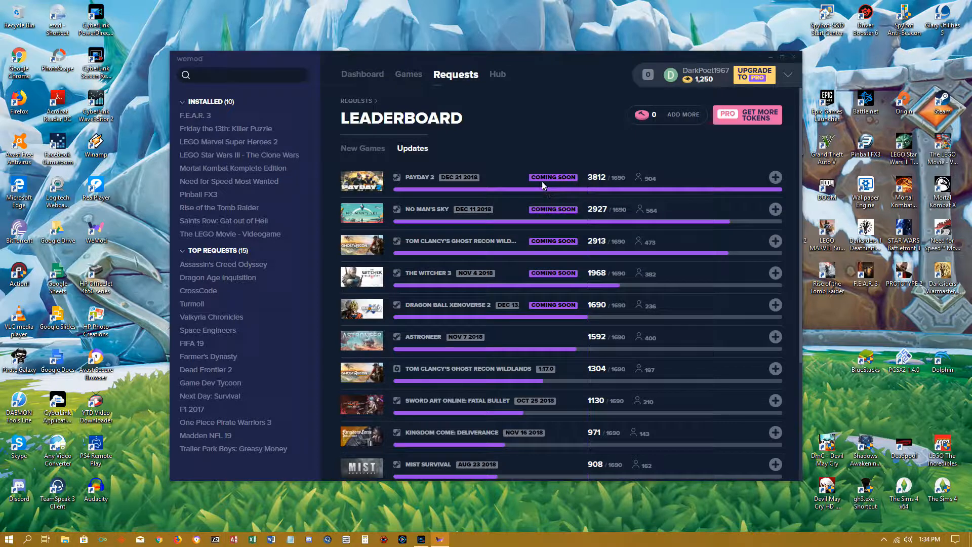
pyautogui.moveTo(537, 347)
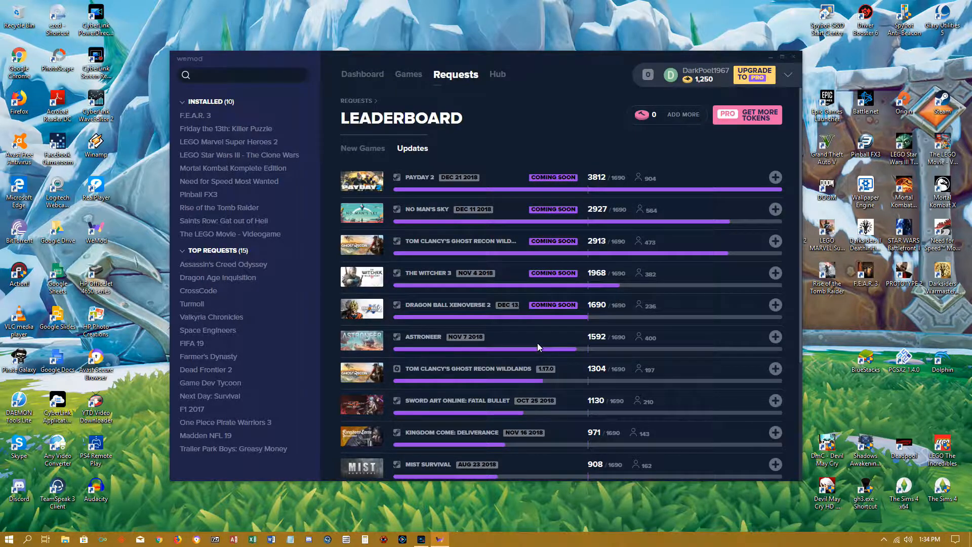
pyautogui.scroll(-3)
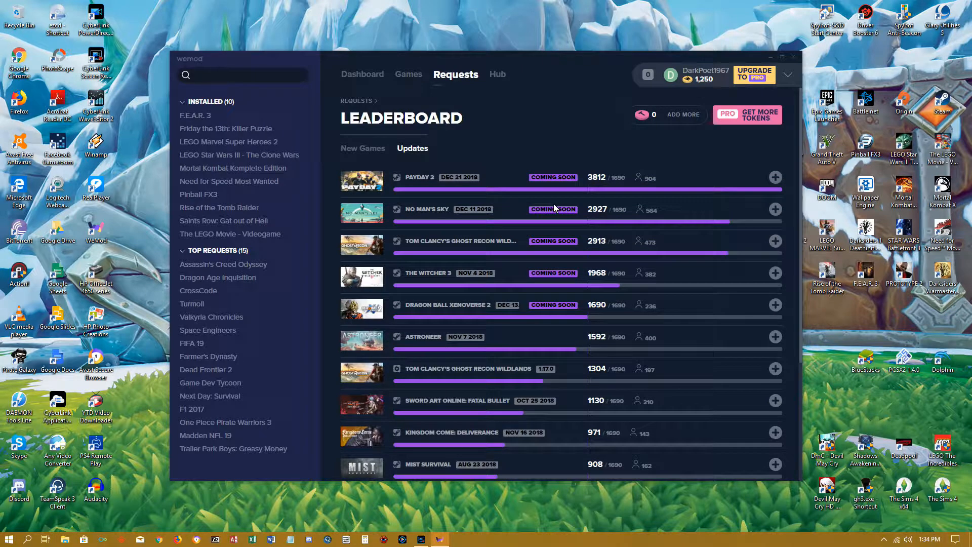
pyautogui.moveTo(675, 219)
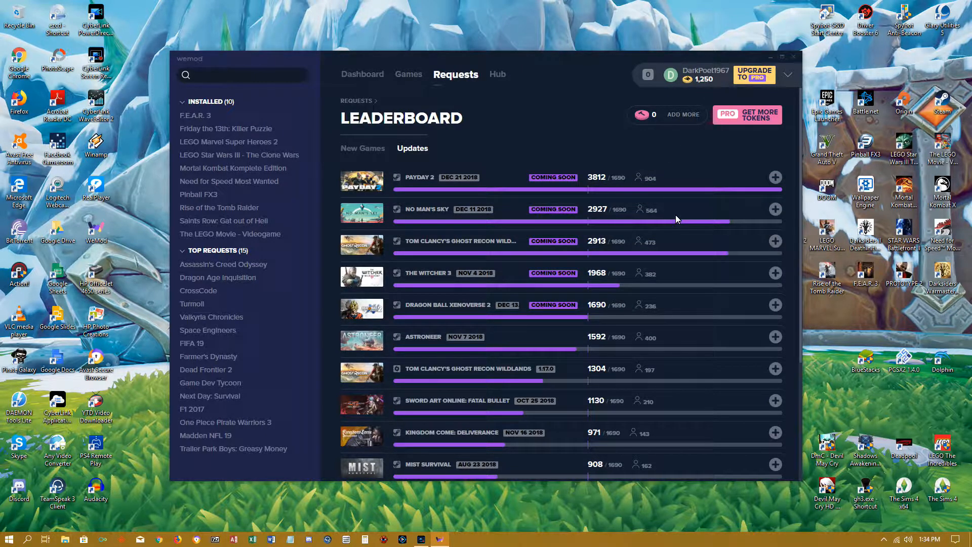
pyautogui.moveTo(632, 160)
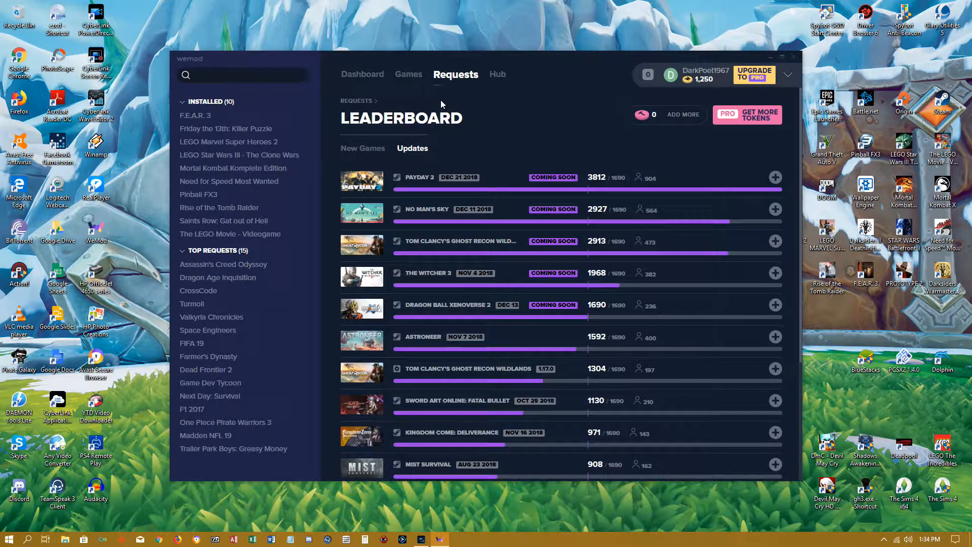
# - Switch back to the Games library with recently played and popular titles
pyautogui.click(413, 74)
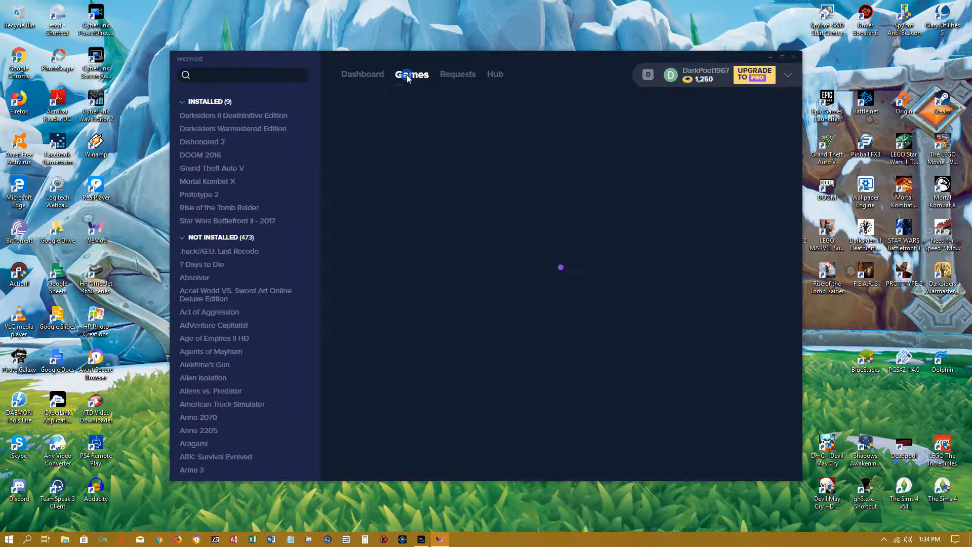
pyautogui.click(412, 73)
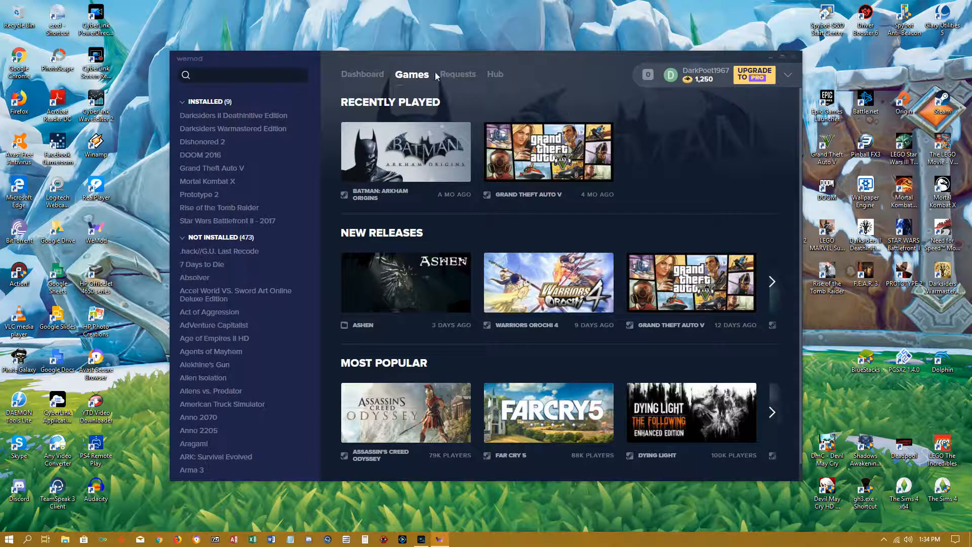
# - Return to the Dashboard and show the Darksiders III featured slide
pyautogui.click(366, 74)
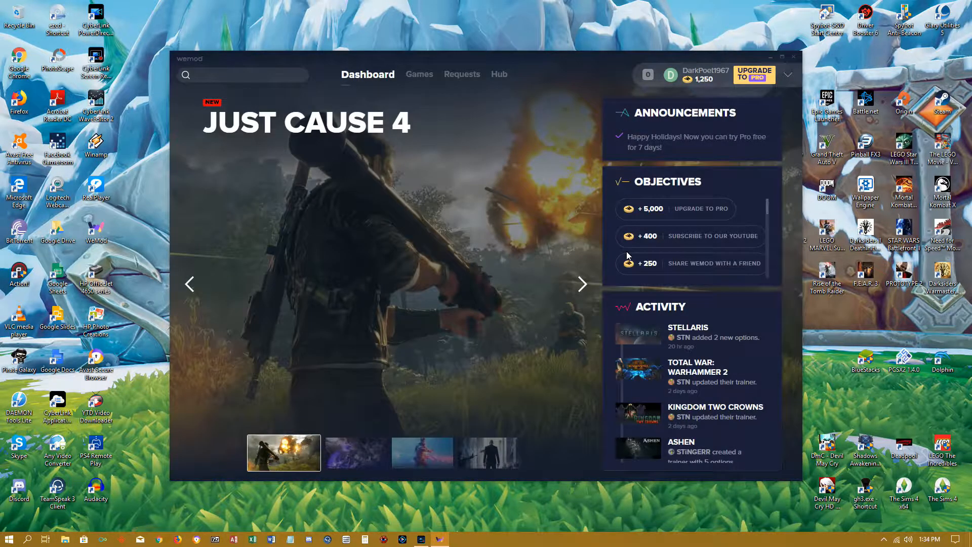
pyautogui.moveTo(357, 225)
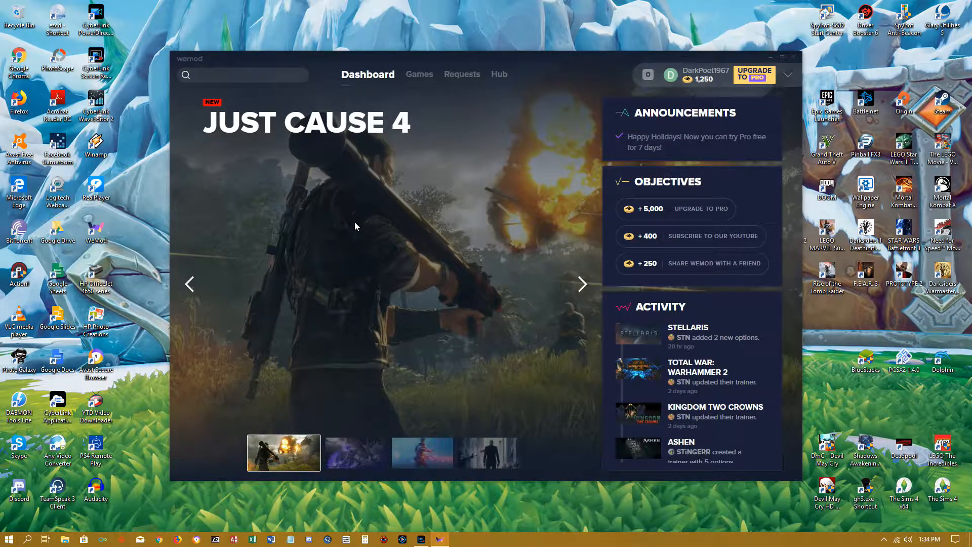
pyautogui.moveTo(410, 263)
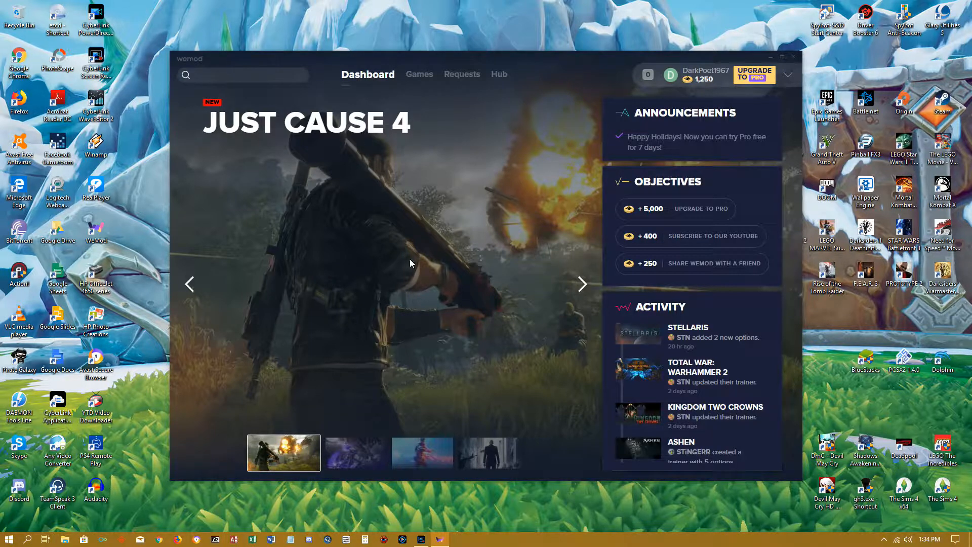
pyautogui.click(351, 453)
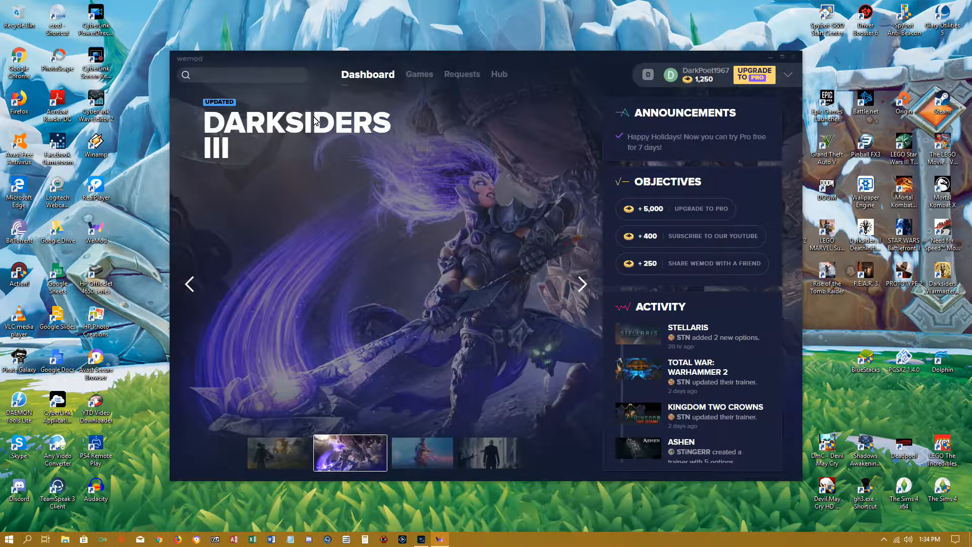
pyautogui.moveTo(507, 317)
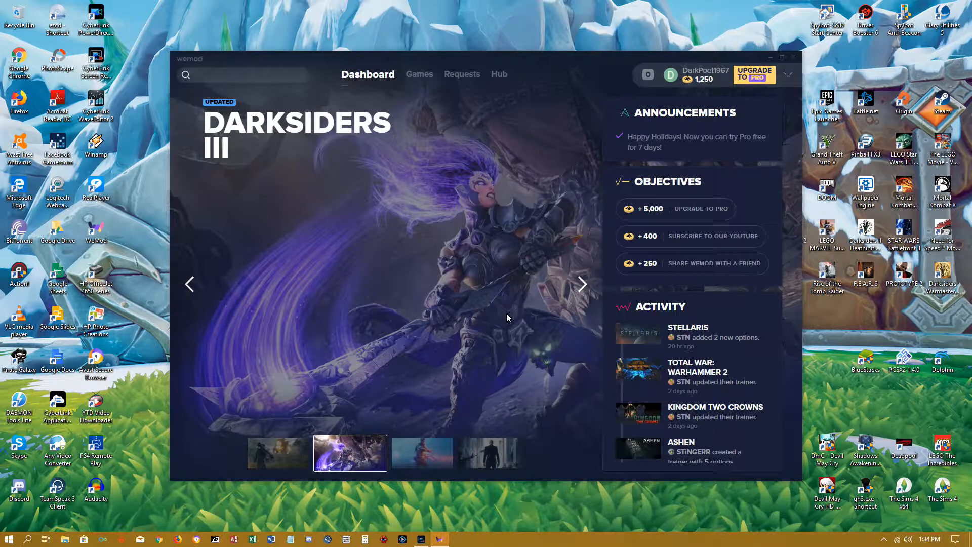
pyautogui.moveTo(480, 310)
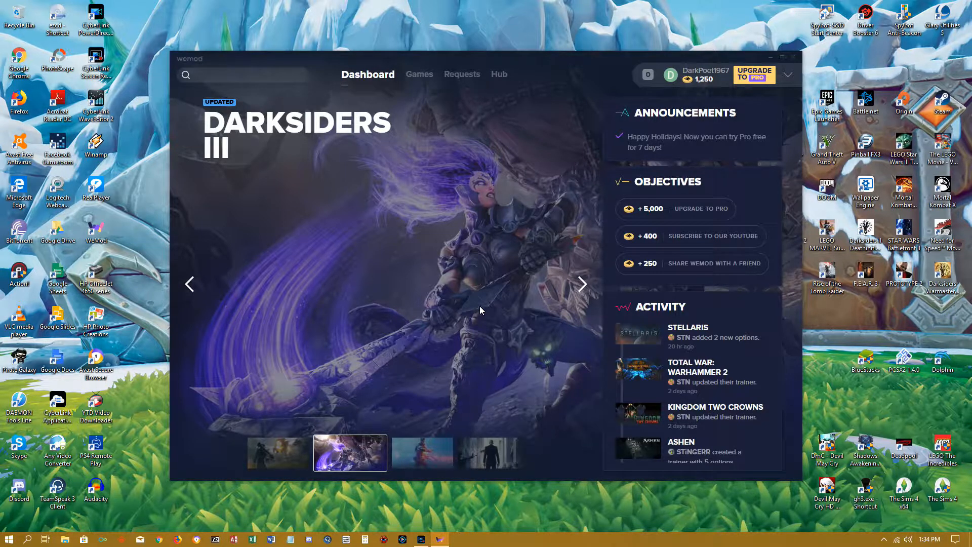
pyautogui.moveTo(546, 242)
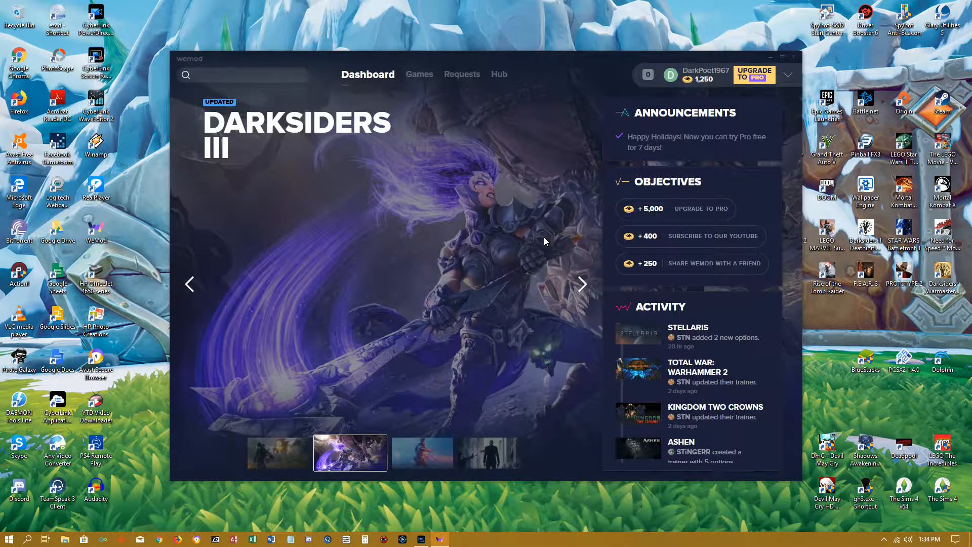
pyautogui.moveTo(415, 353)
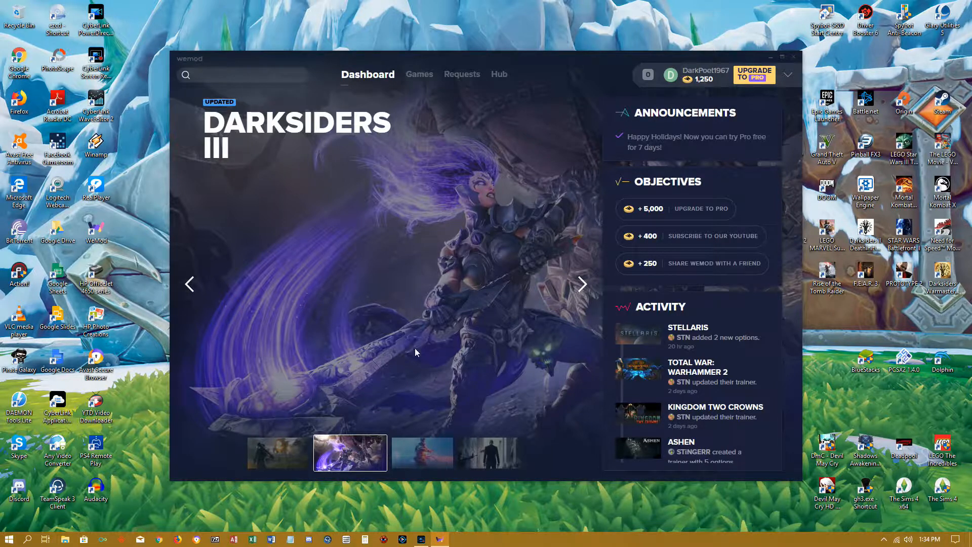
pyautogui.moveTo(560, 264)
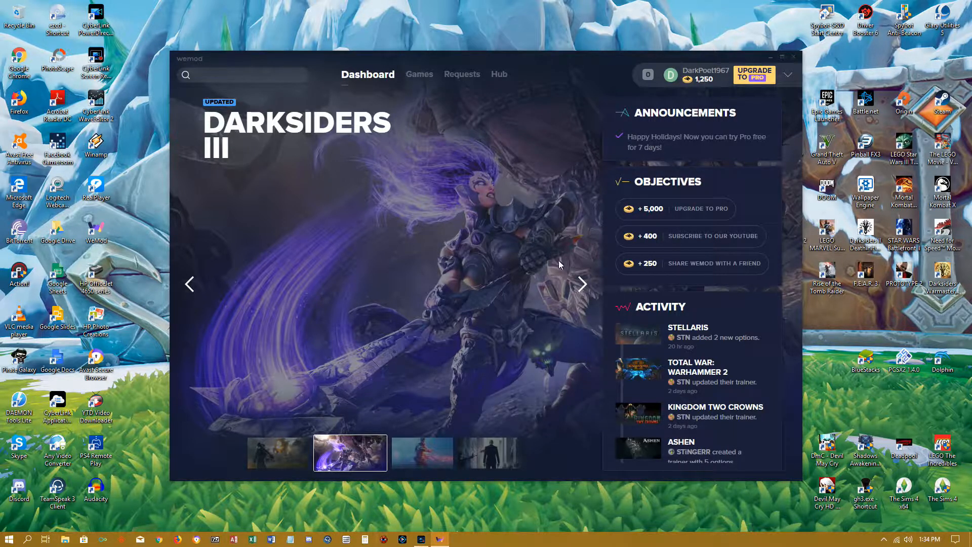
pyautogui.moveTo(497, 271)
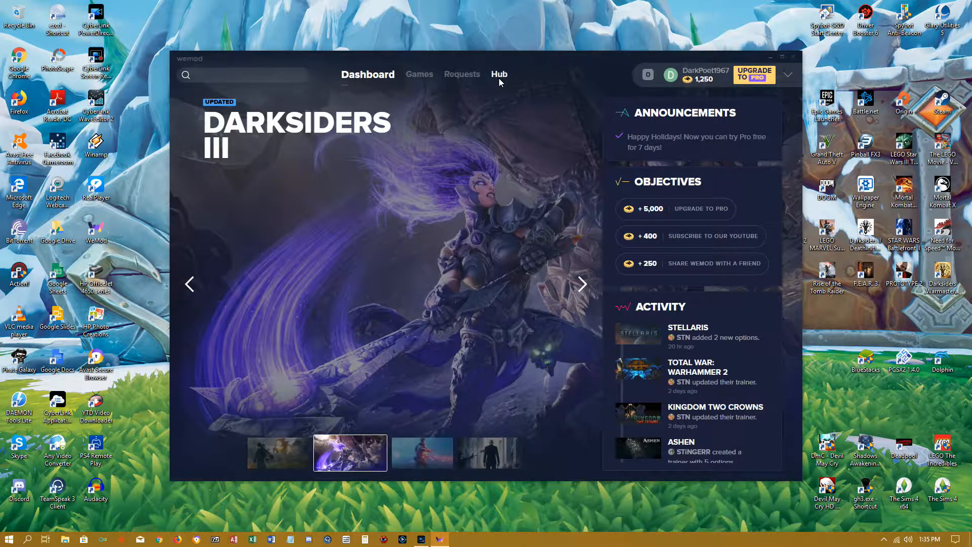
pyautogui.click(500, 74)
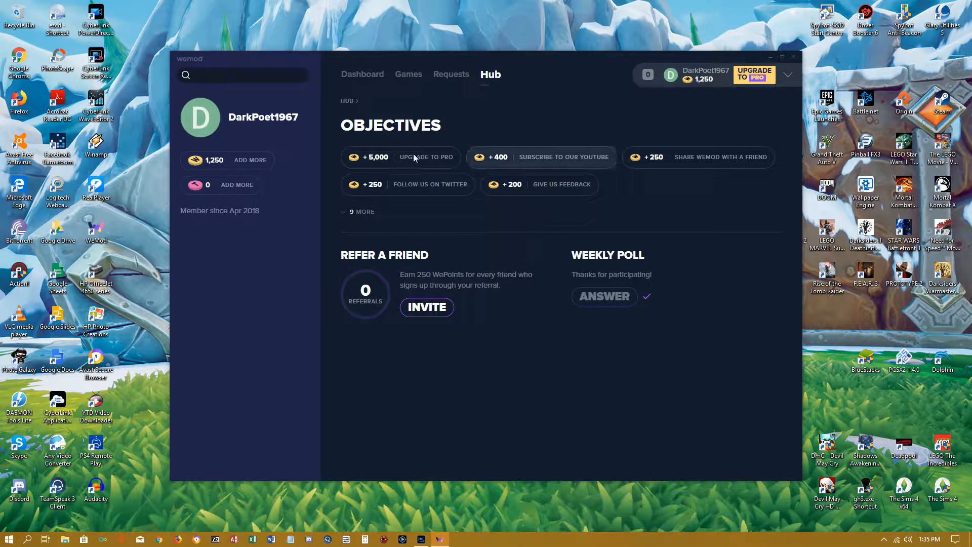
pyautogui.moveTo(551, 173)
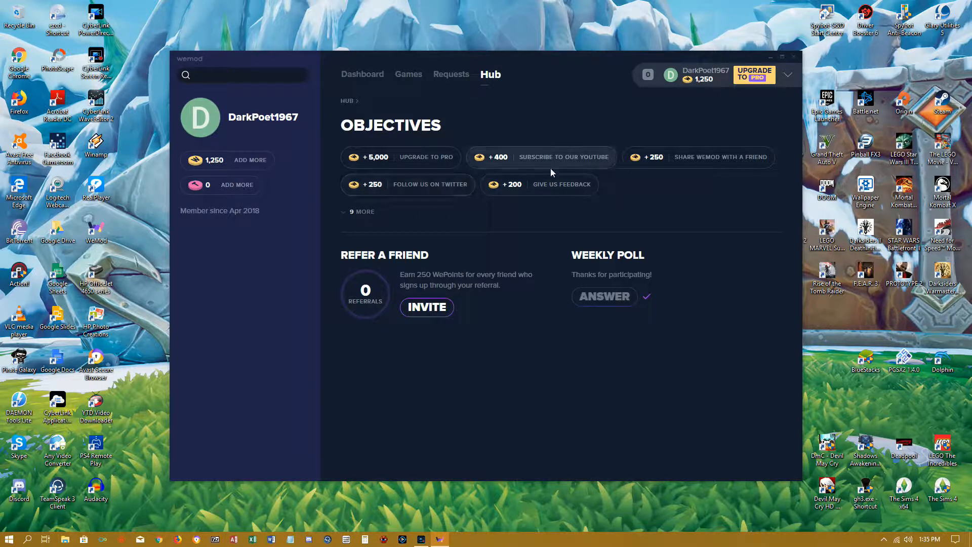
pyautogui.moveTo(716, 164)
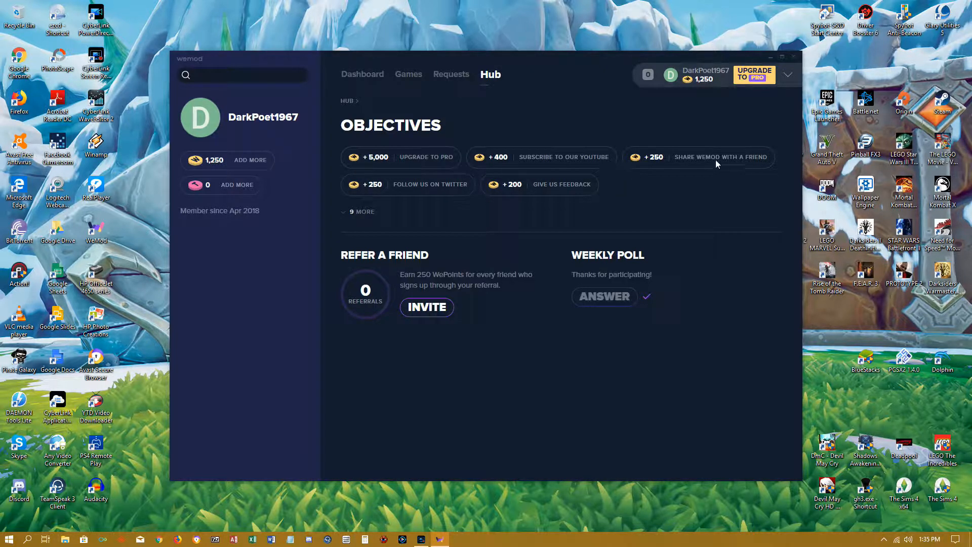
pyautogui.moveTo(211, 172)
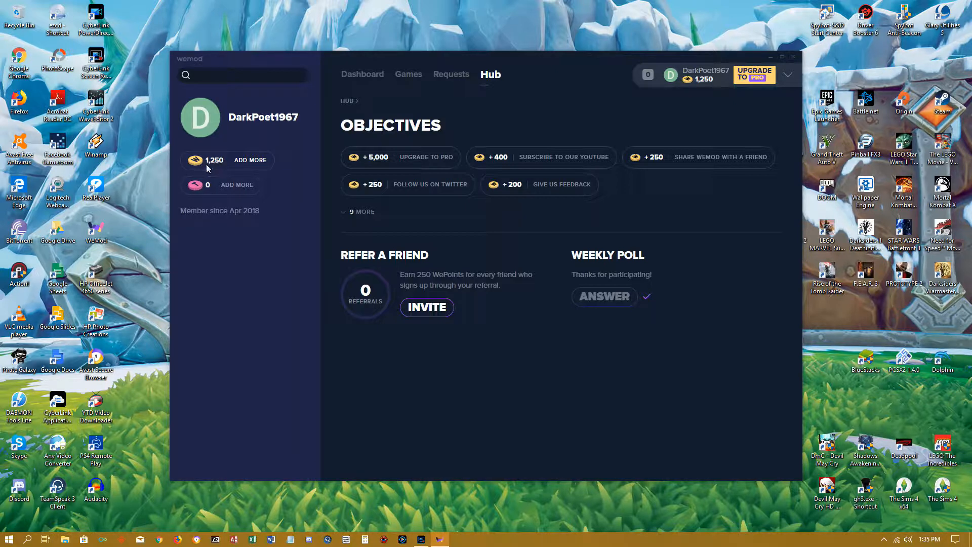
pyautogui.moveTo(543, 222)
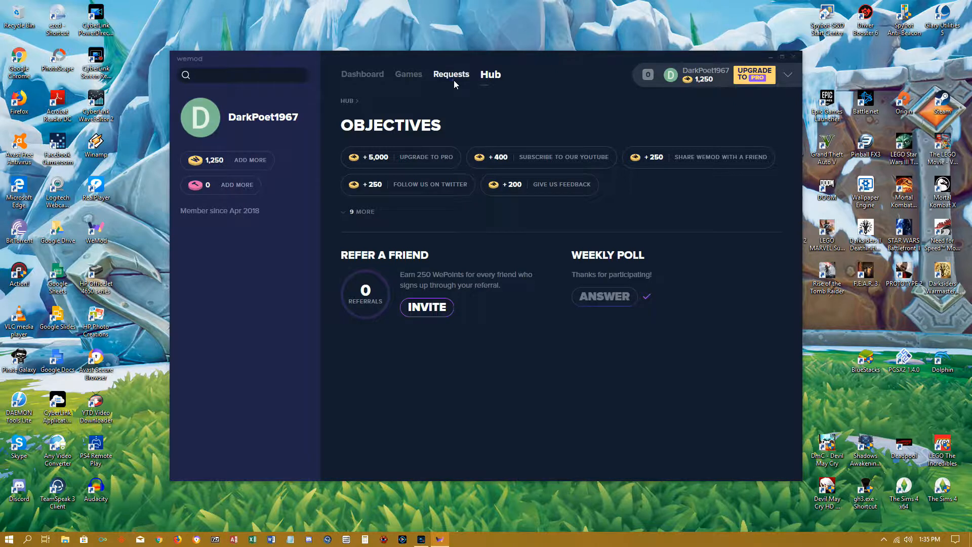
pyautogui.click(363, 74)
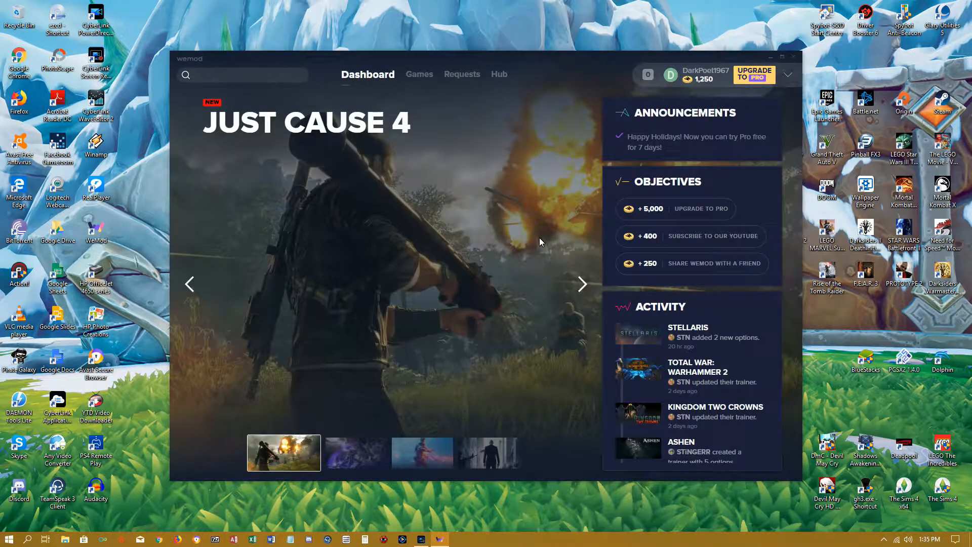
pyautogui.moveTo(509, 254)
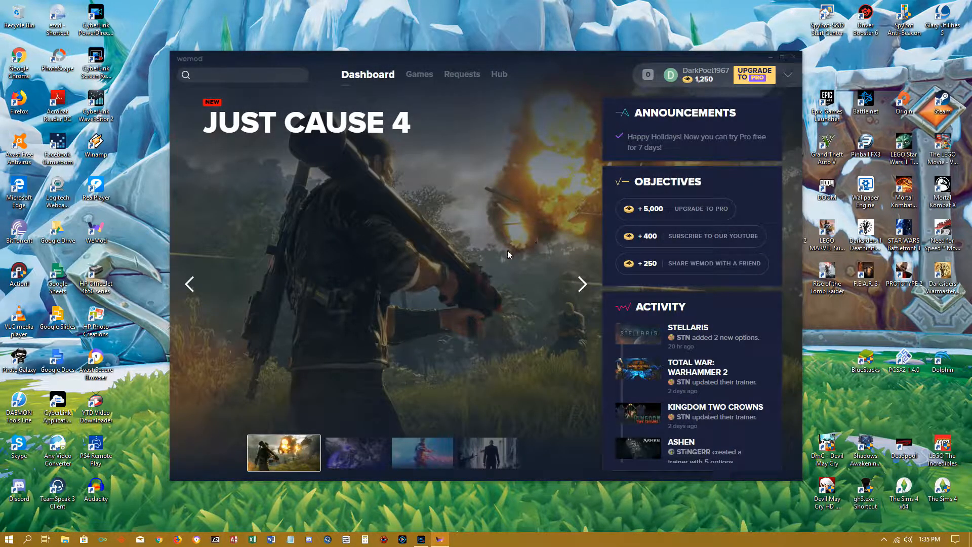